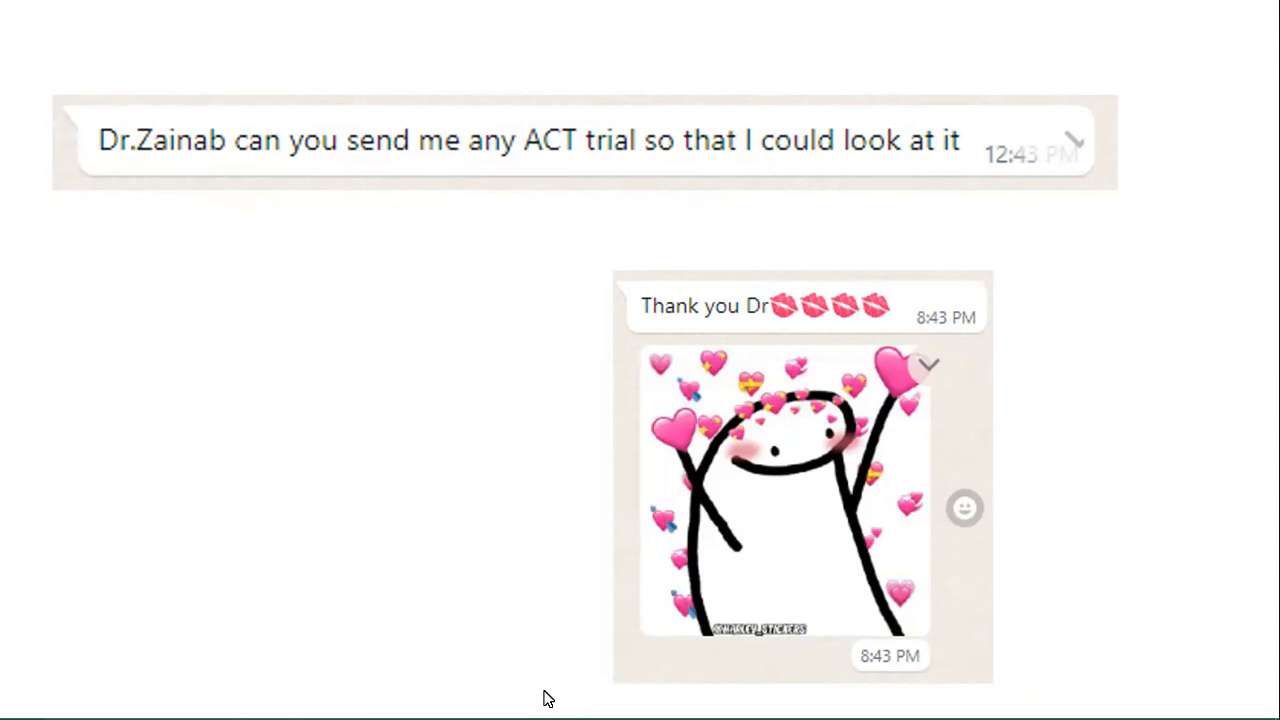
mouse_move(648, 147)
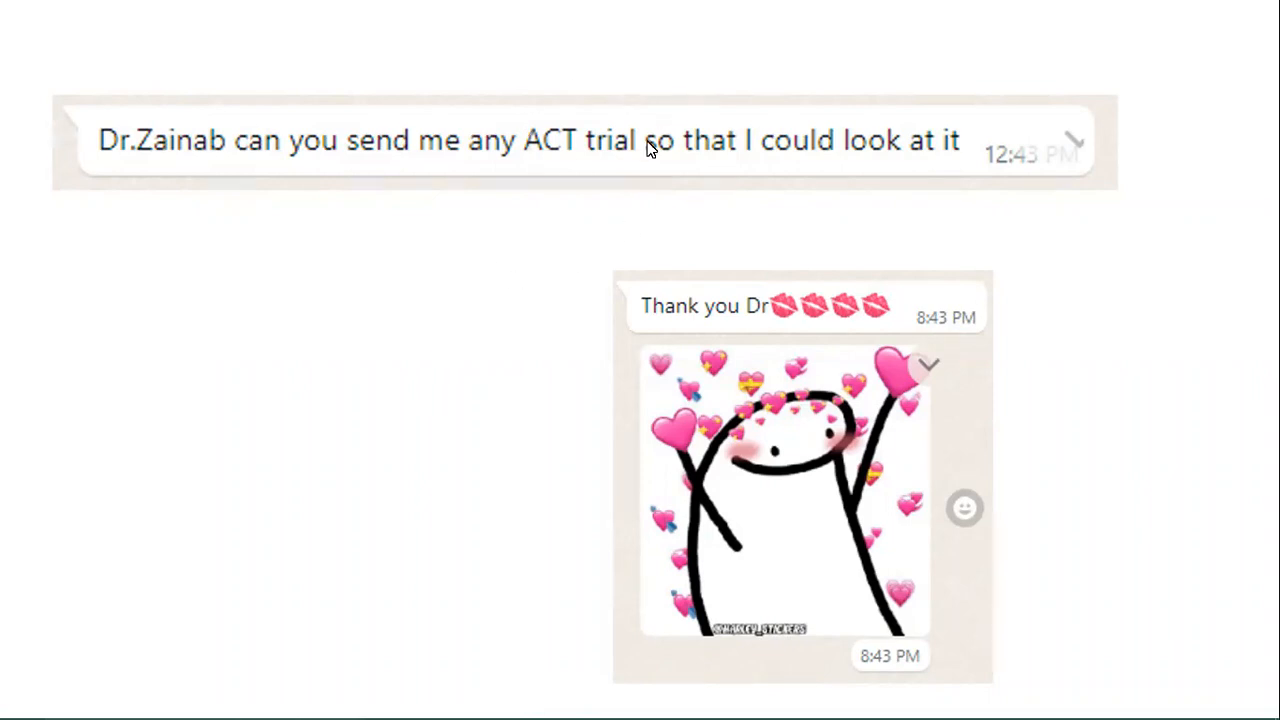
mouse_move(615, 143)
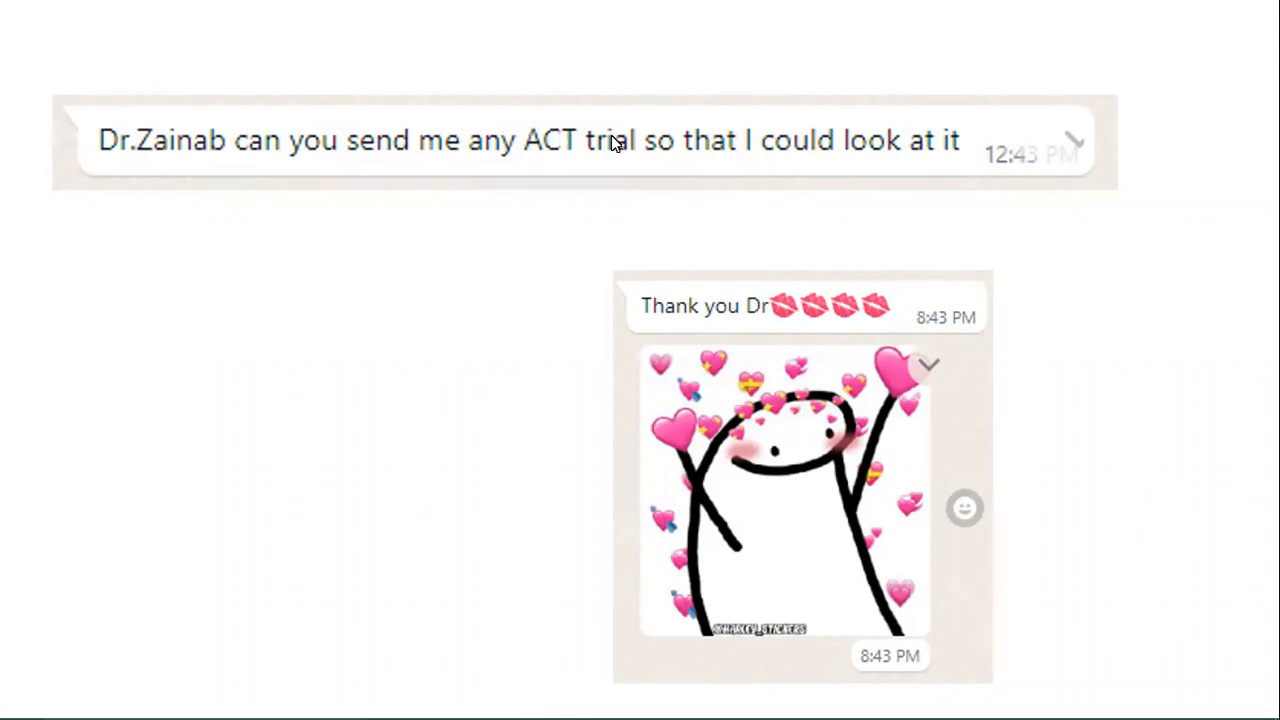
mouse_move(463, 632)
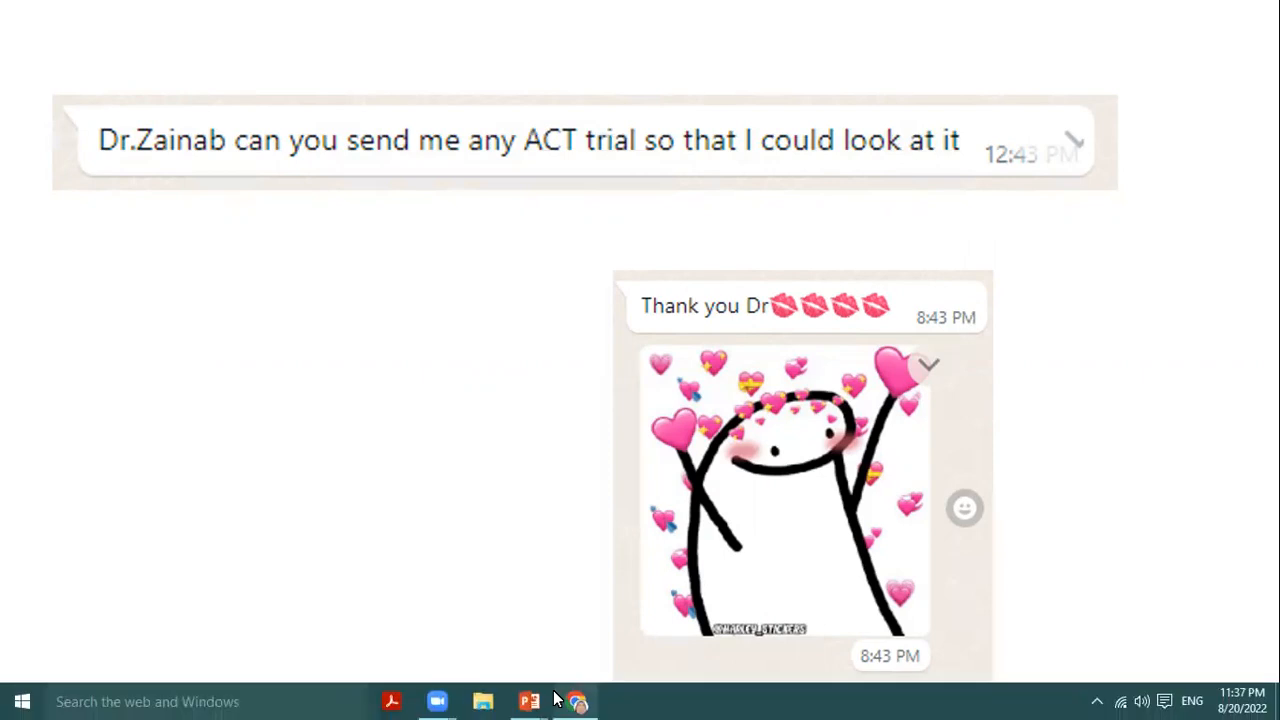
mouse_move(575, 700)
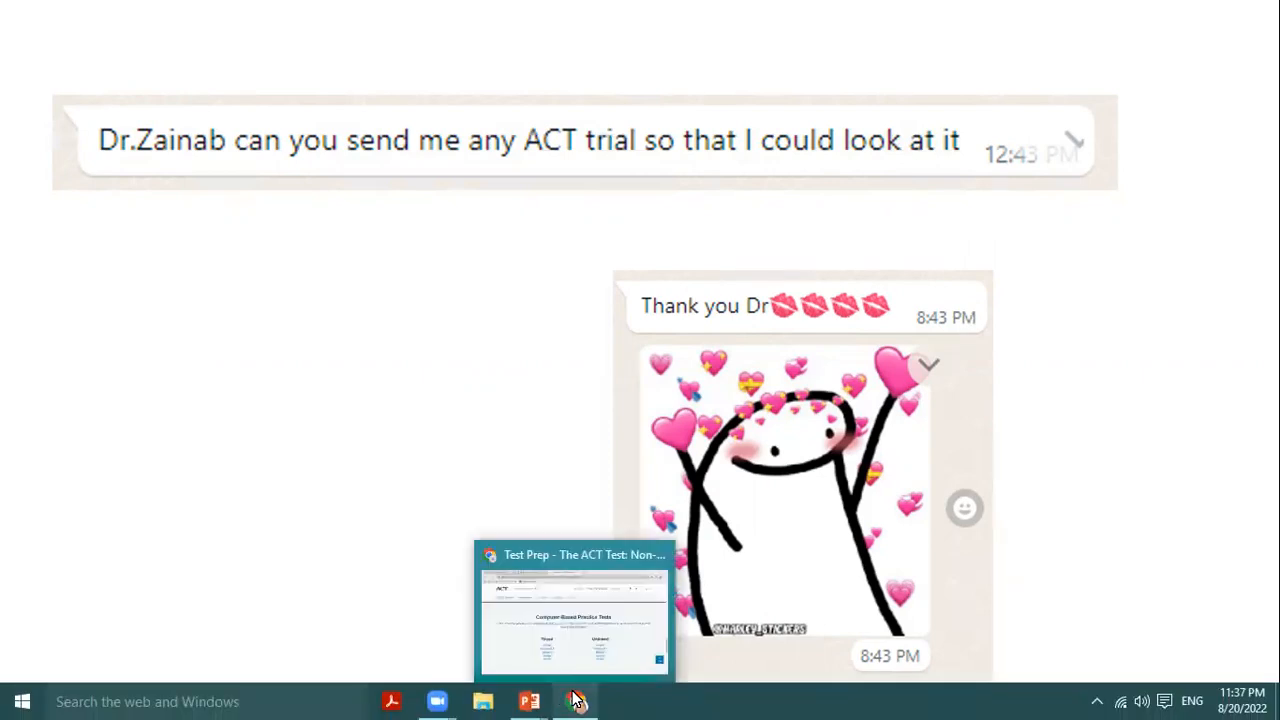
- On the ACT Computer-Based Practice Tests page, choose the Timed English test
left_click(574, 605)
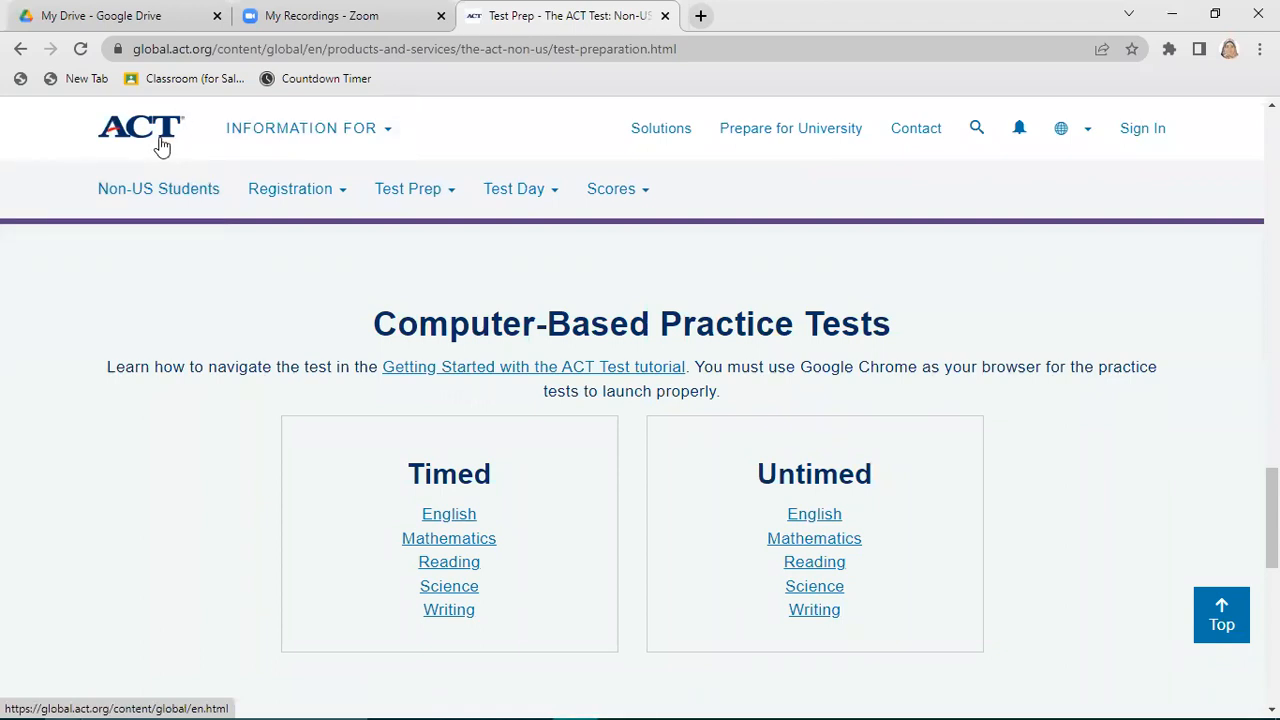
mouse_move(448, 315)
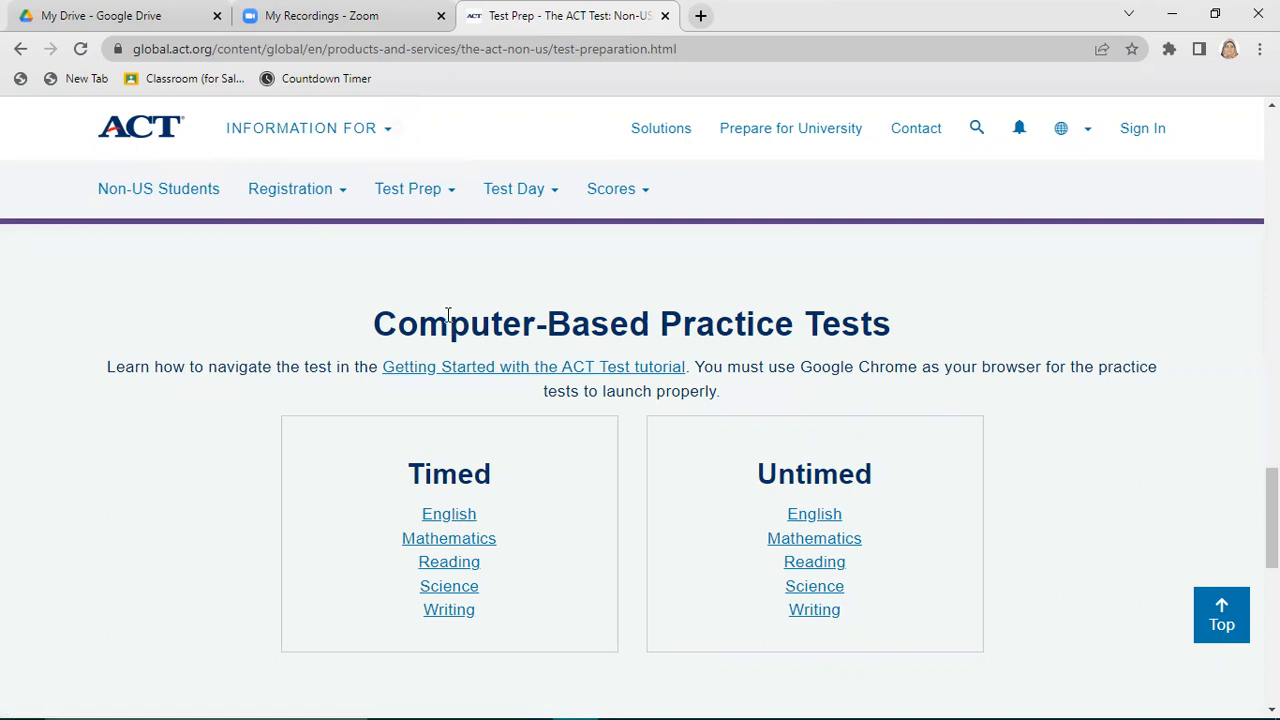
mouse_move(740, 327)
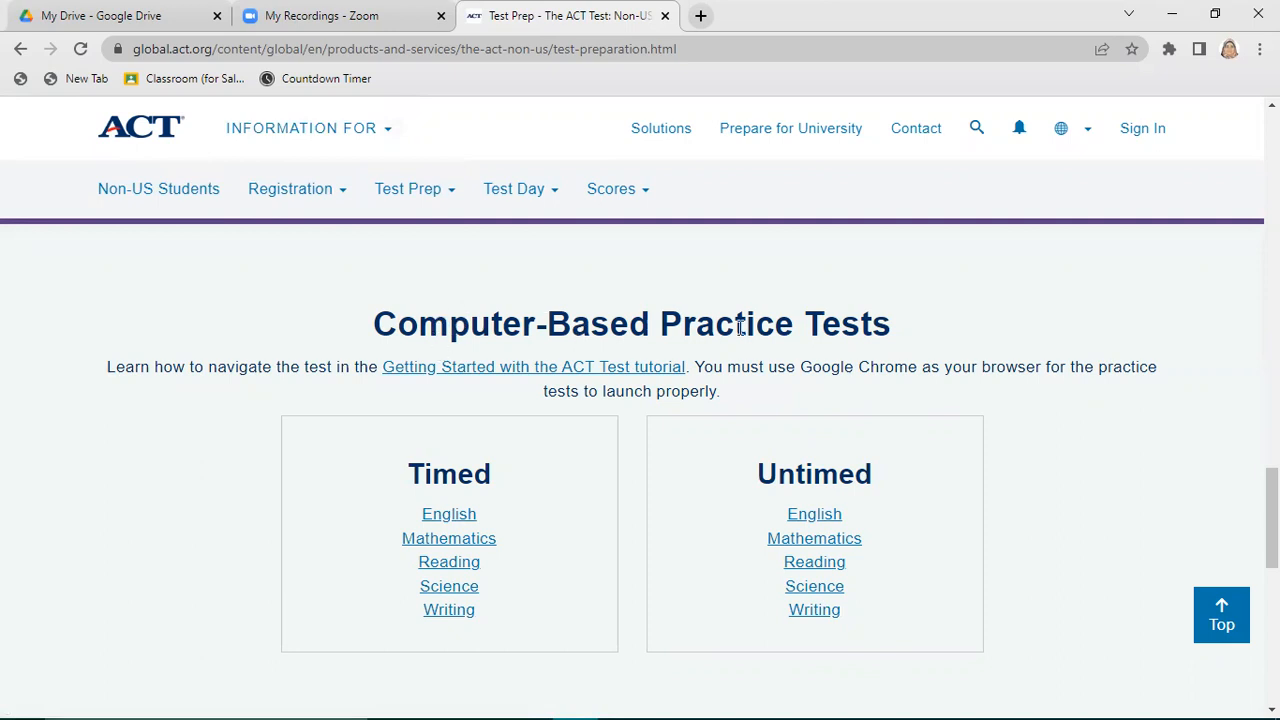
mouse_move(416, 474)
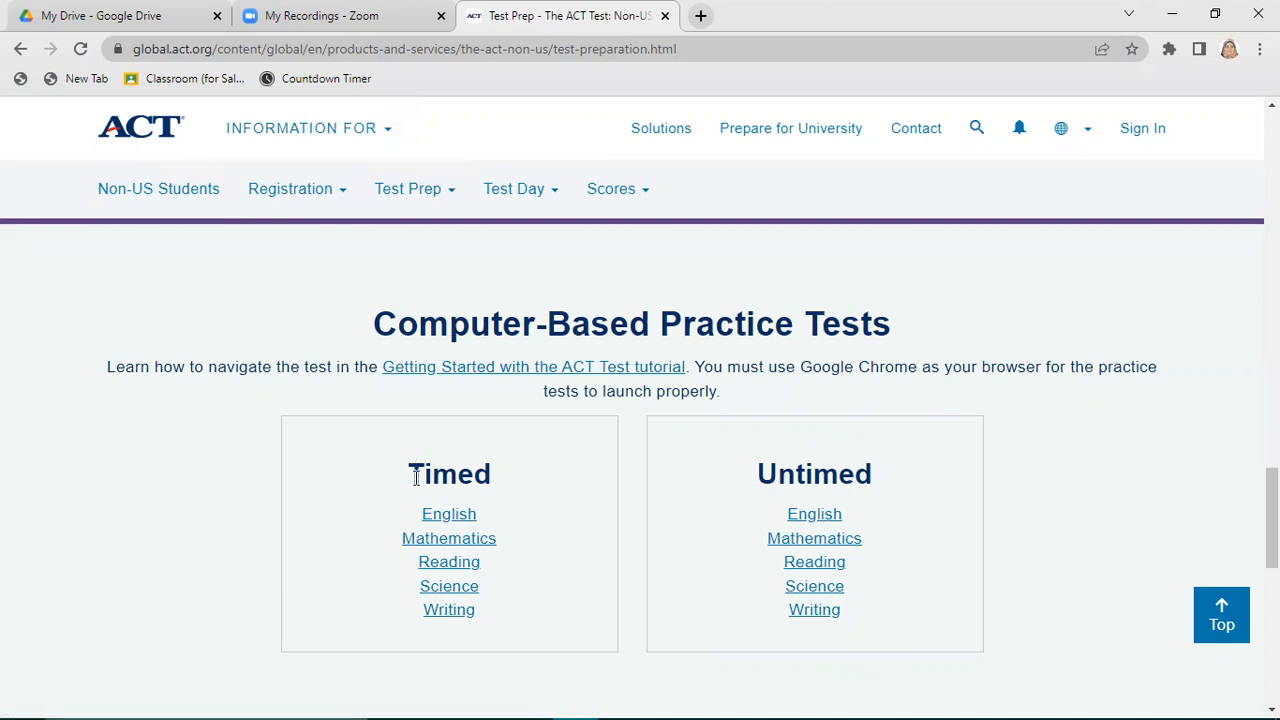
mouse_move(510, 498)
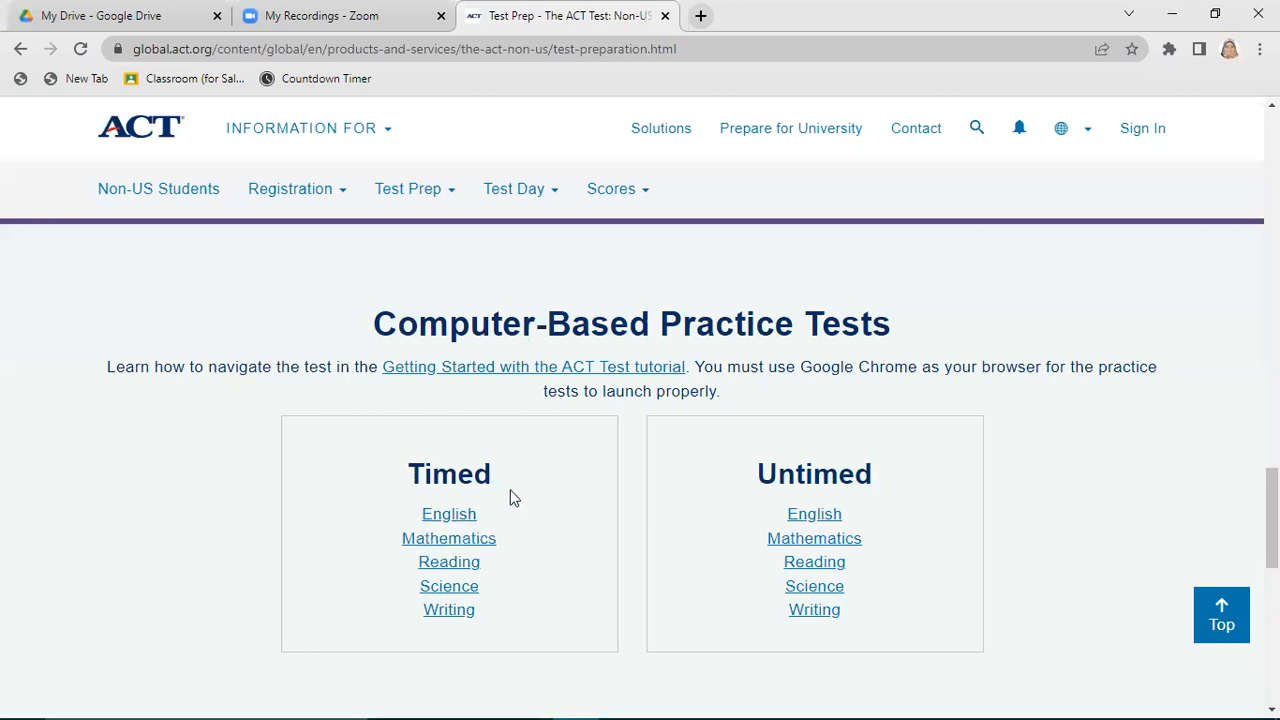
mouse_move(778, 502)
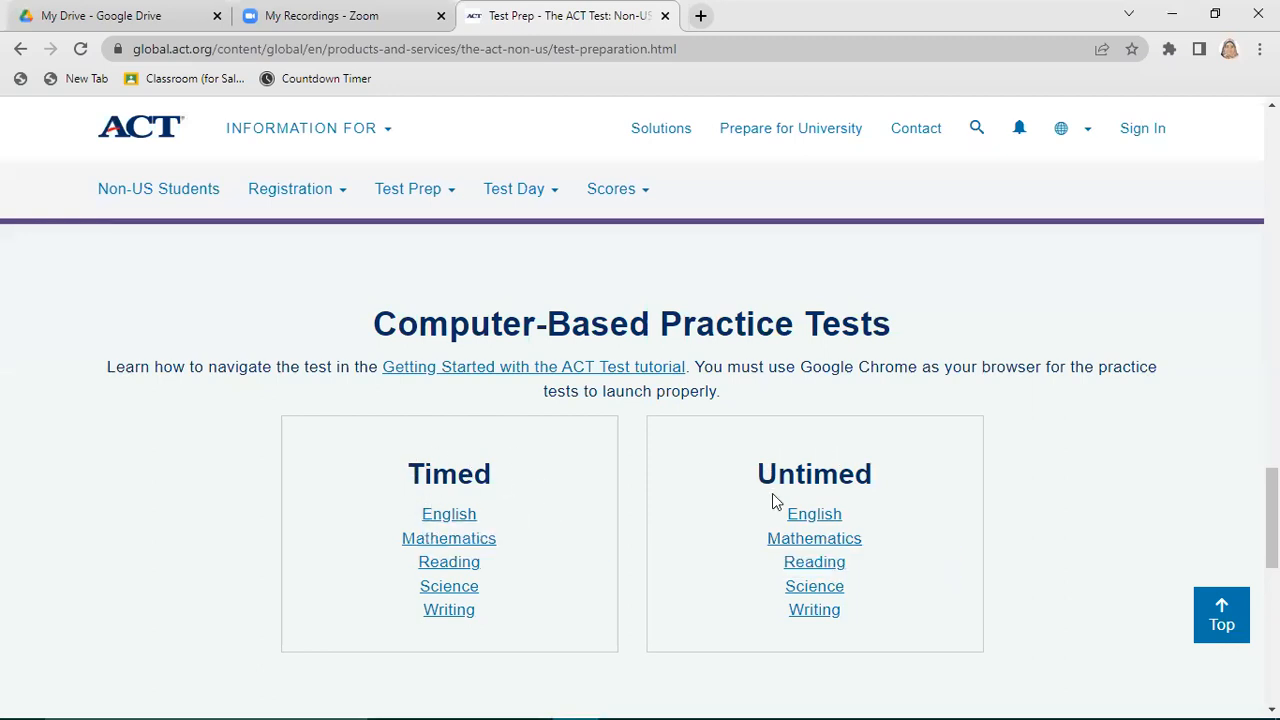
mouse_move(448, 513)
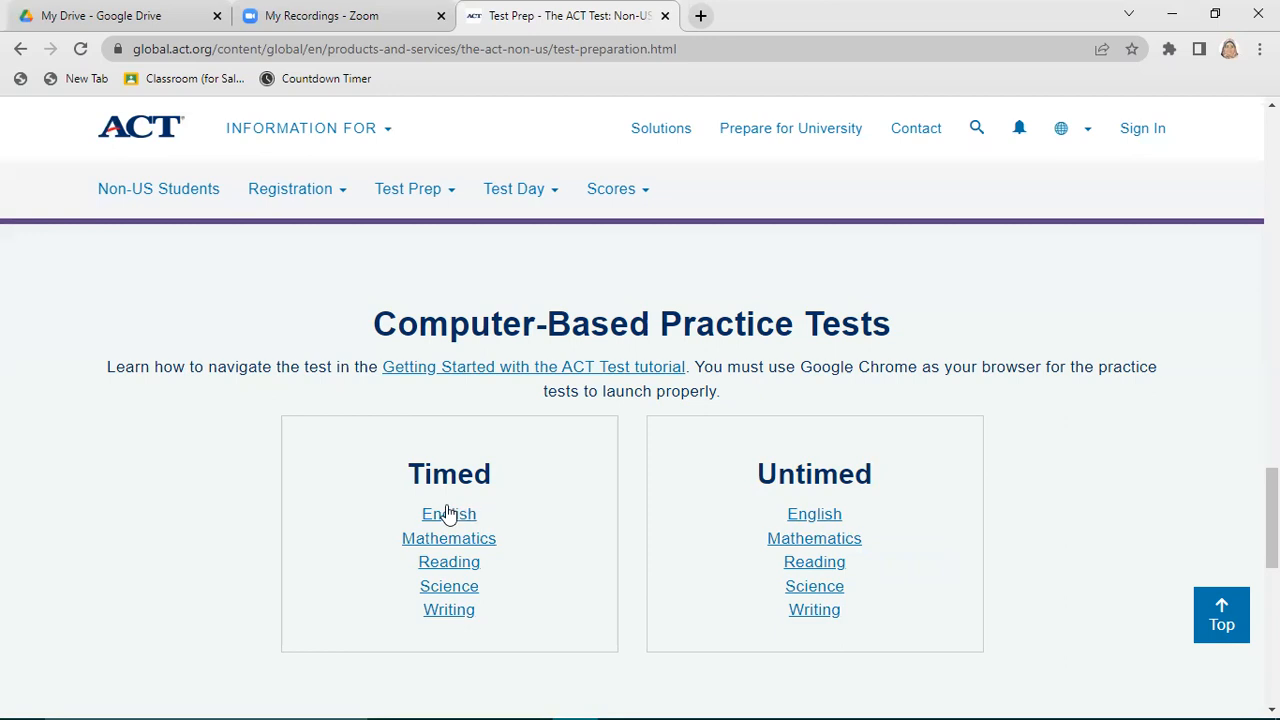
mouse_move(448, 513)
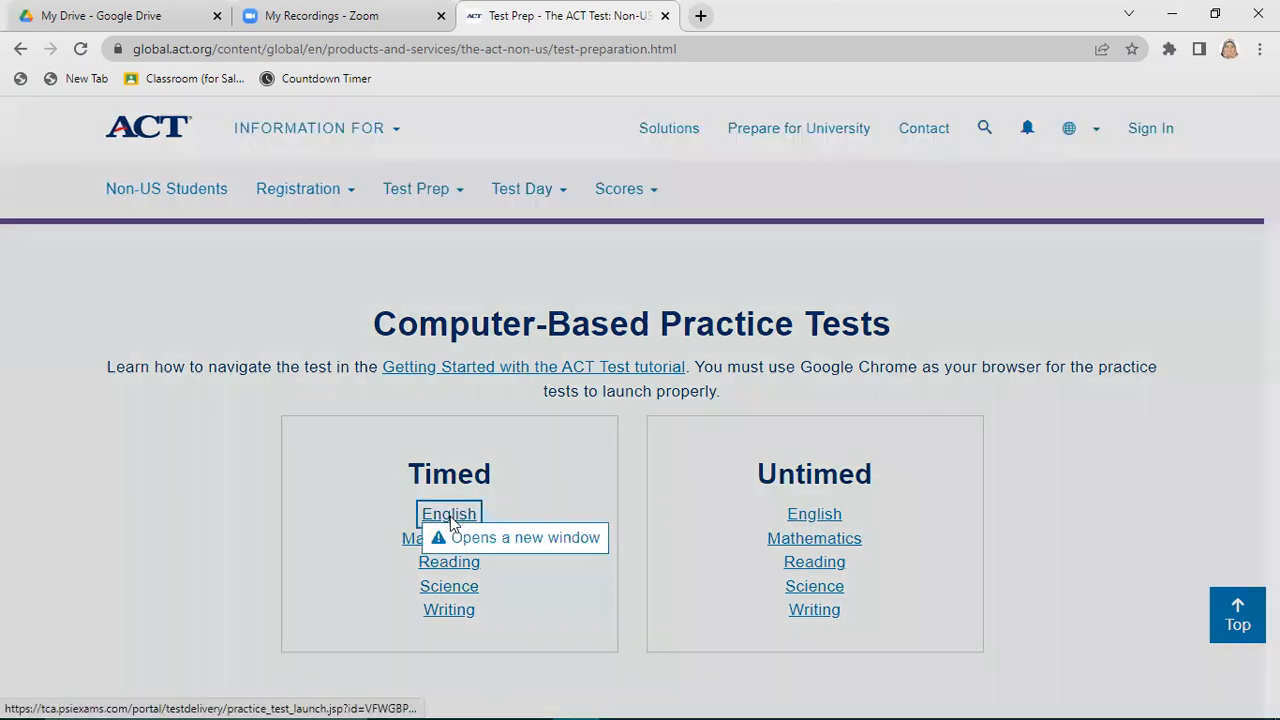
left_click(448, 513)
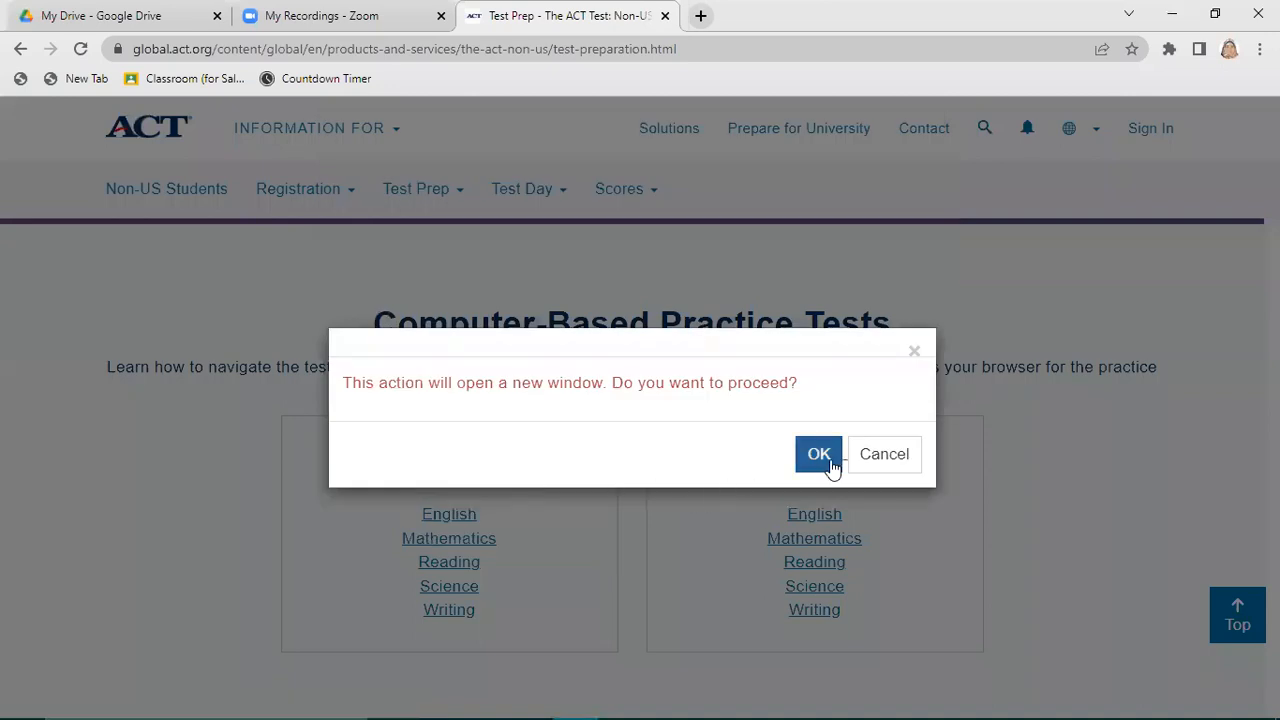
- Accept opening the test in a new window and start the Timed English test
left_click(818, 454)
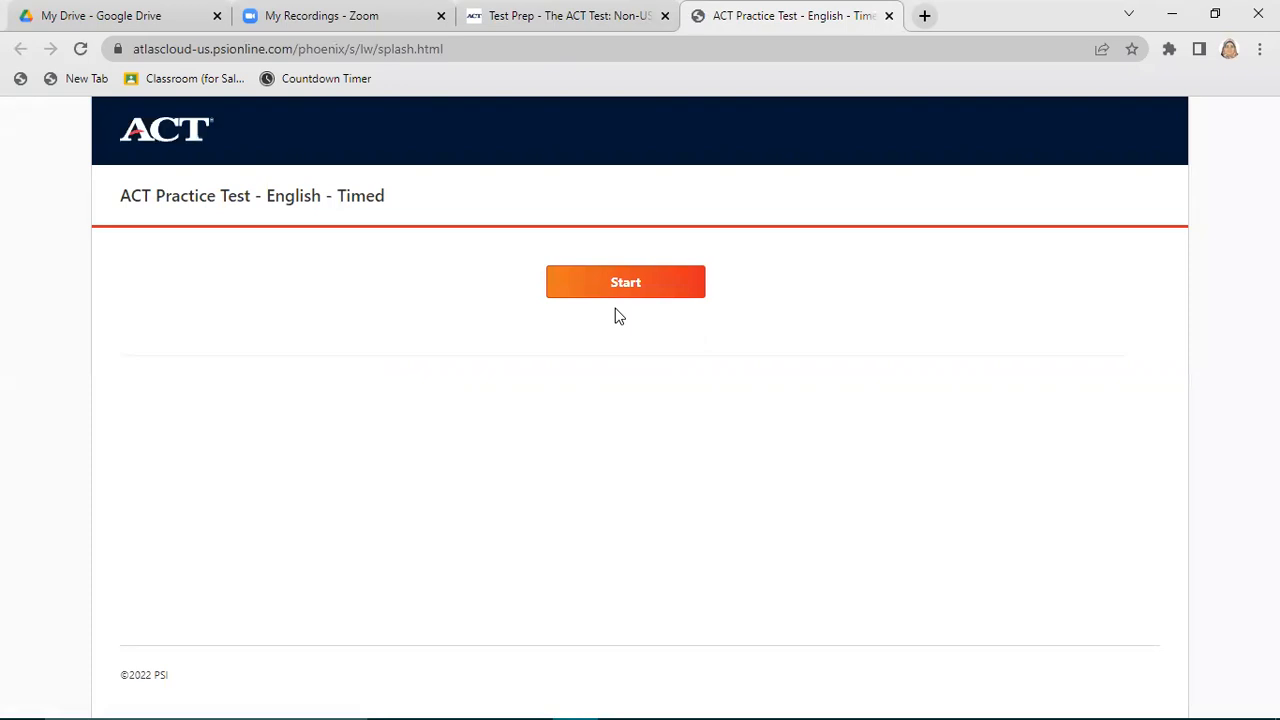
mouse_move(625, 282)
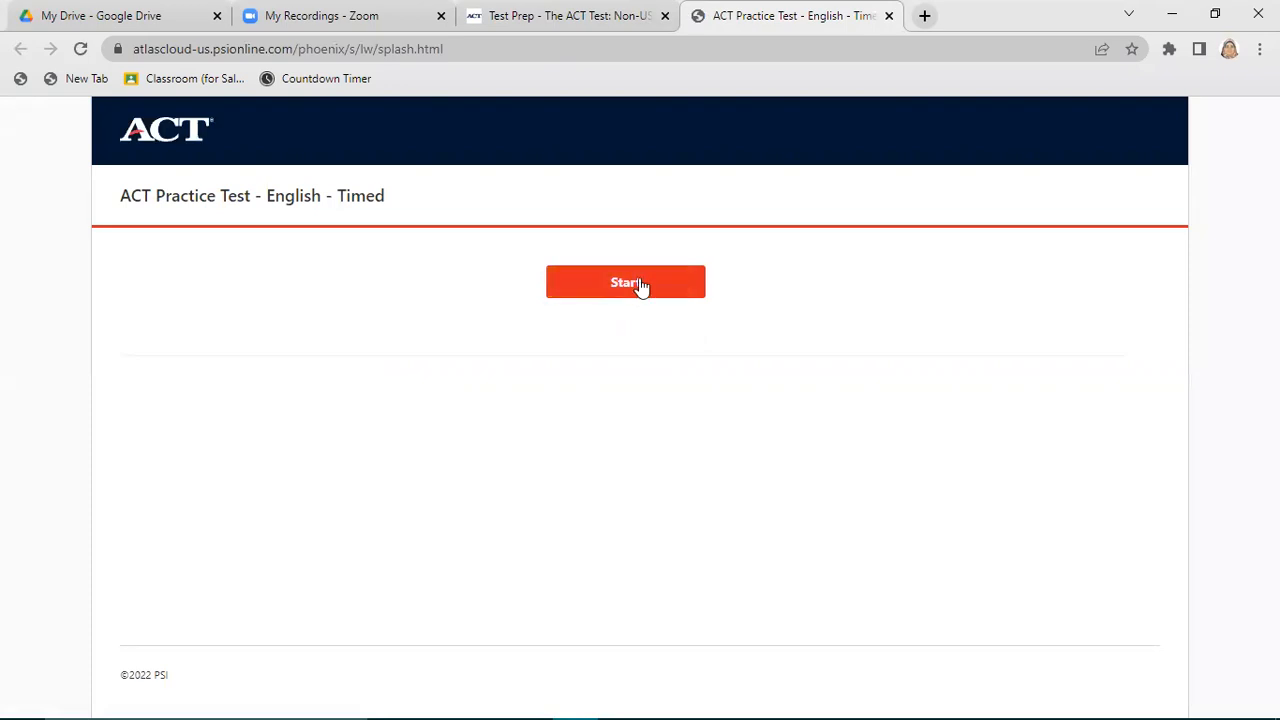
left_click(625, 282)
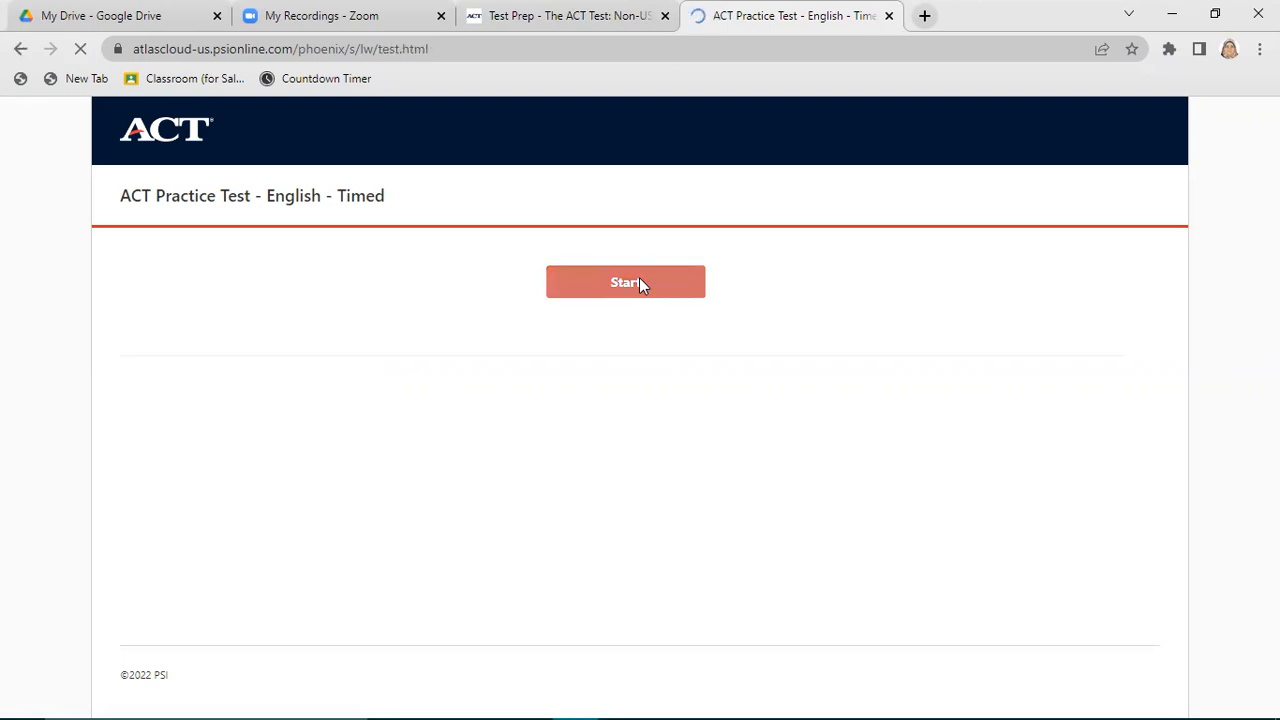
- Wait for the English Test Directions screen with its 45-minute limit
left_click(625, 282)
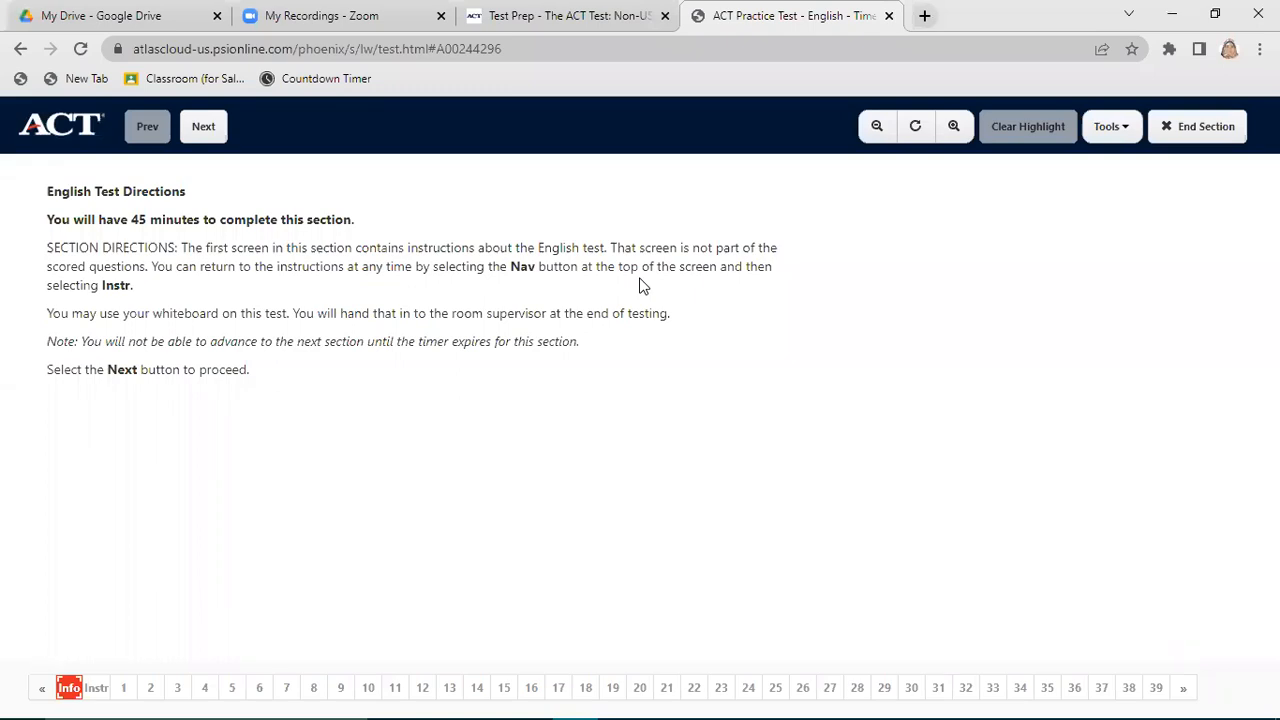
mouse_move(108, 177)
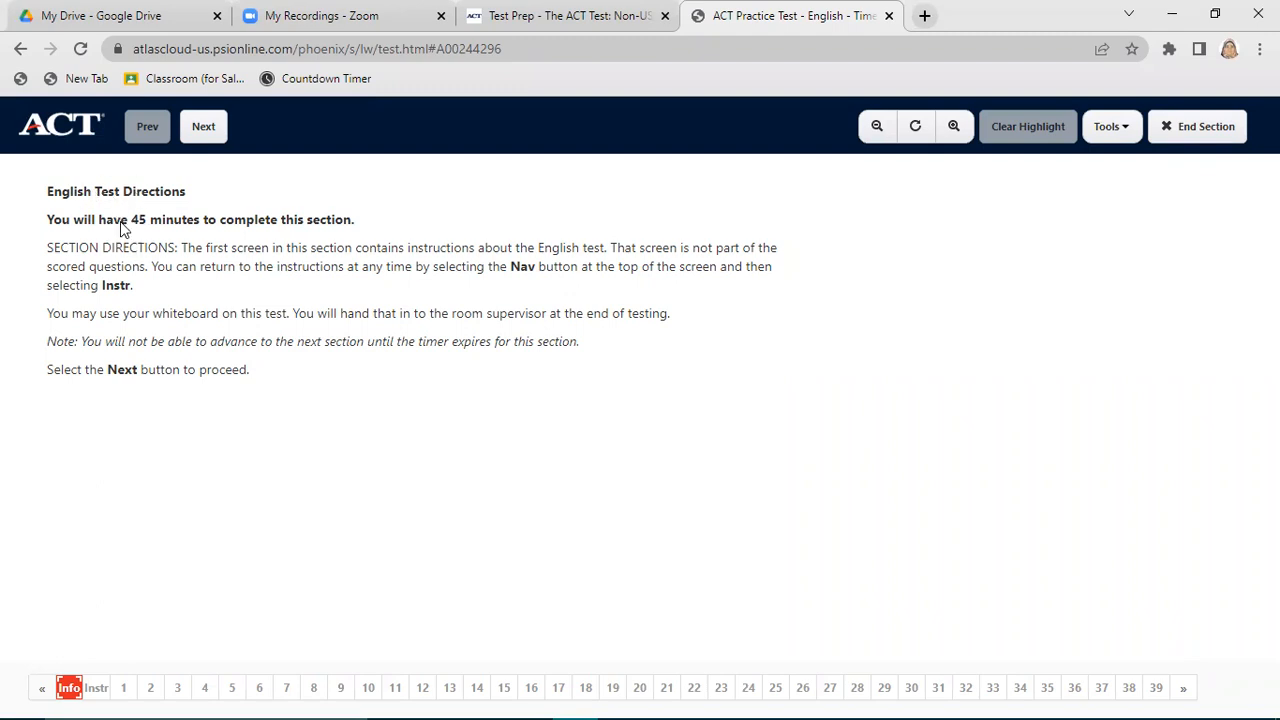
mouse_move(148, 224)
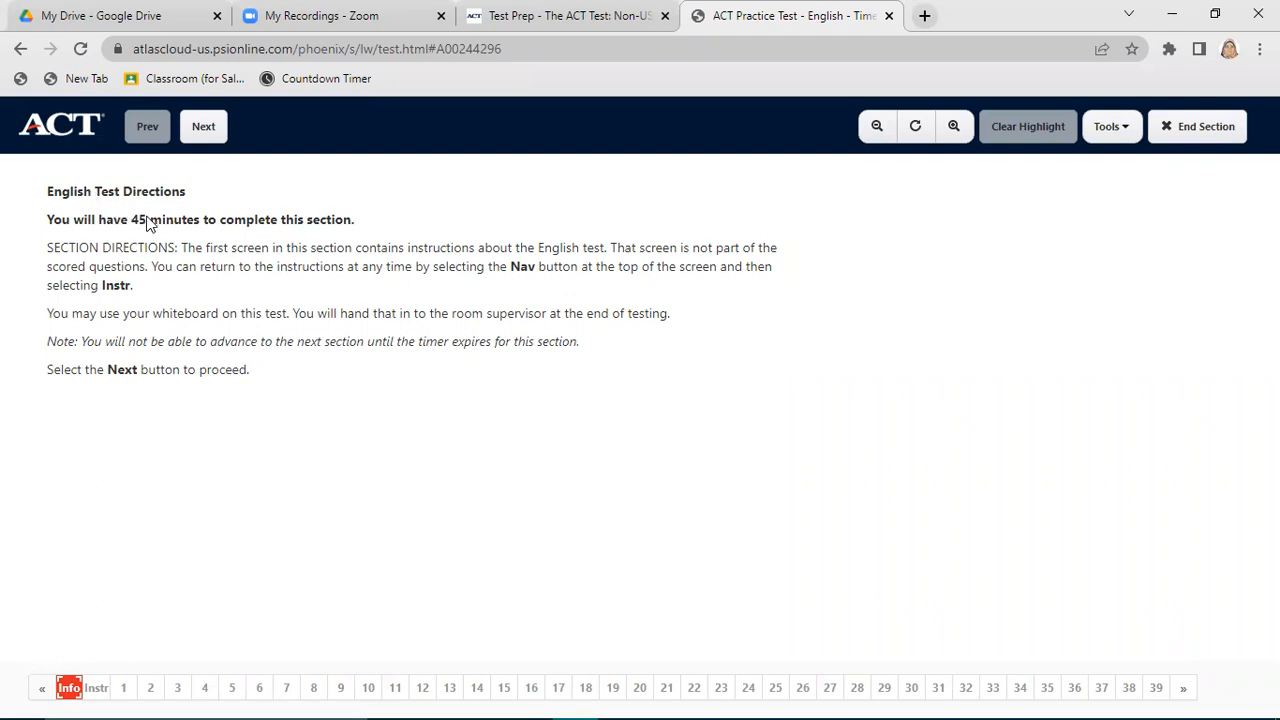
mouse_move(210, 260)
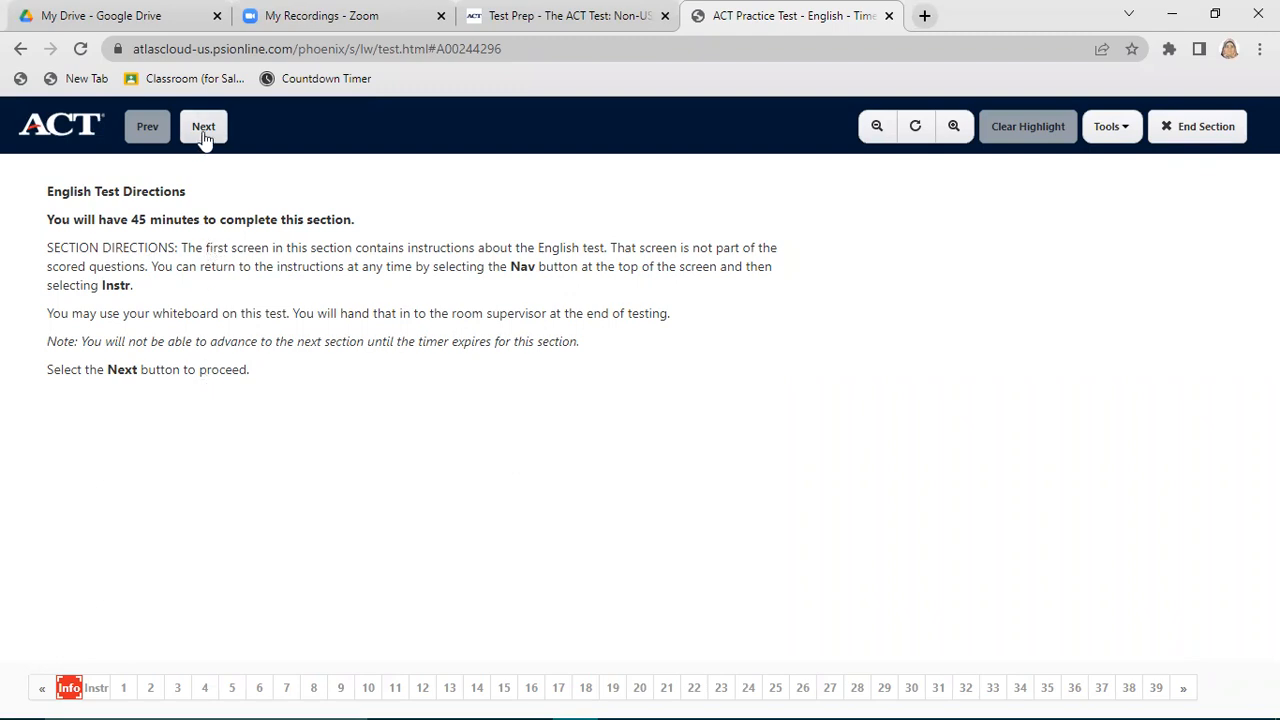
- Go Next to the Begin English Test screen, timer at 44:53
left_click(203, 126)
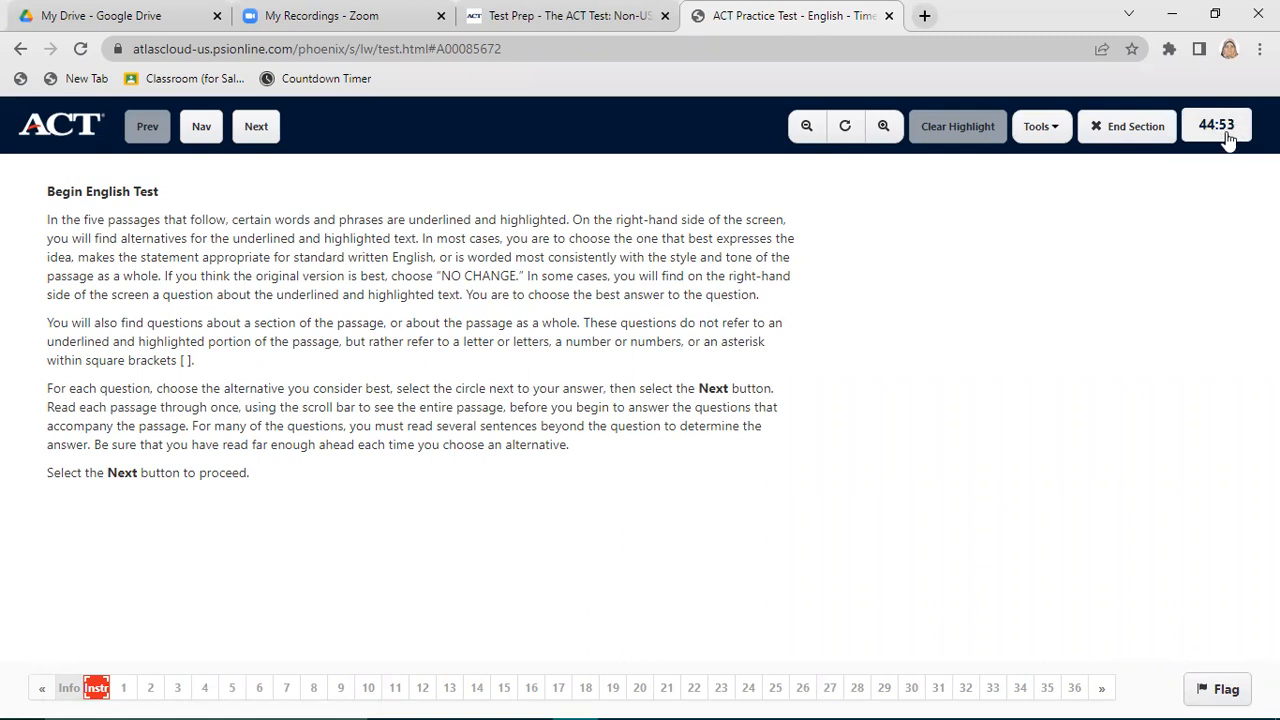
mouse_move(1187, 143)
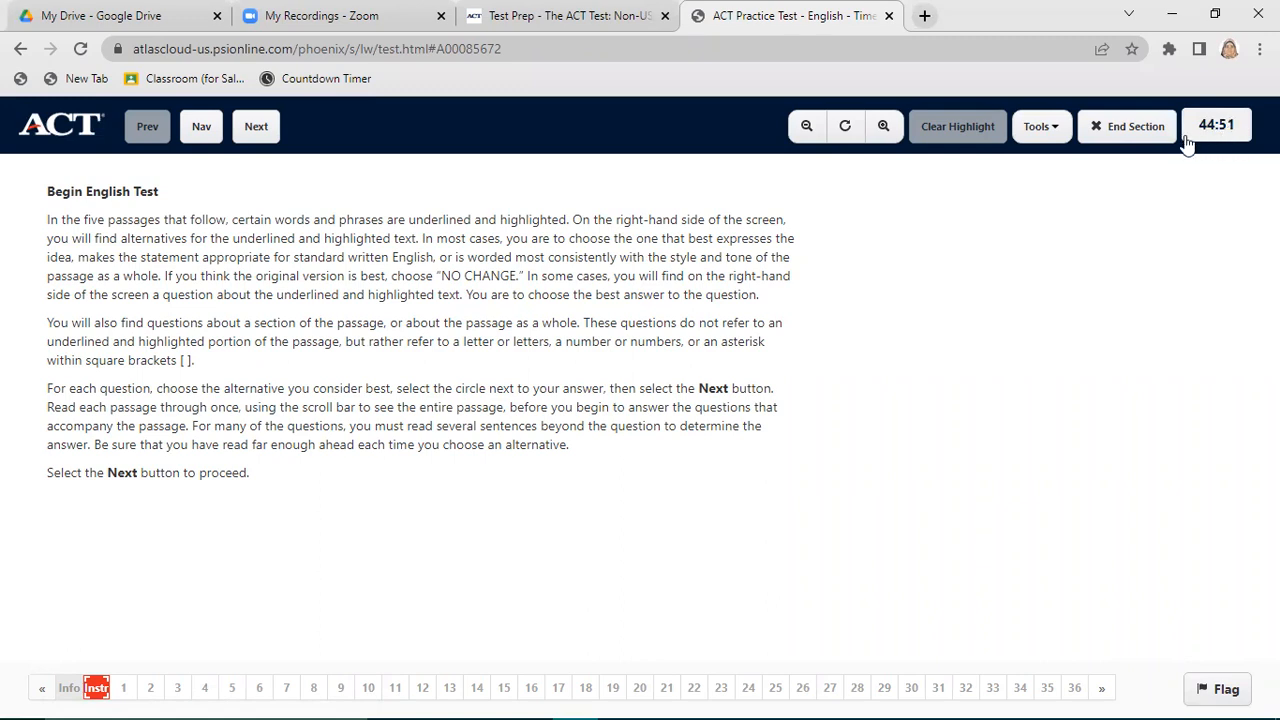
mouse_move(1040, 126)
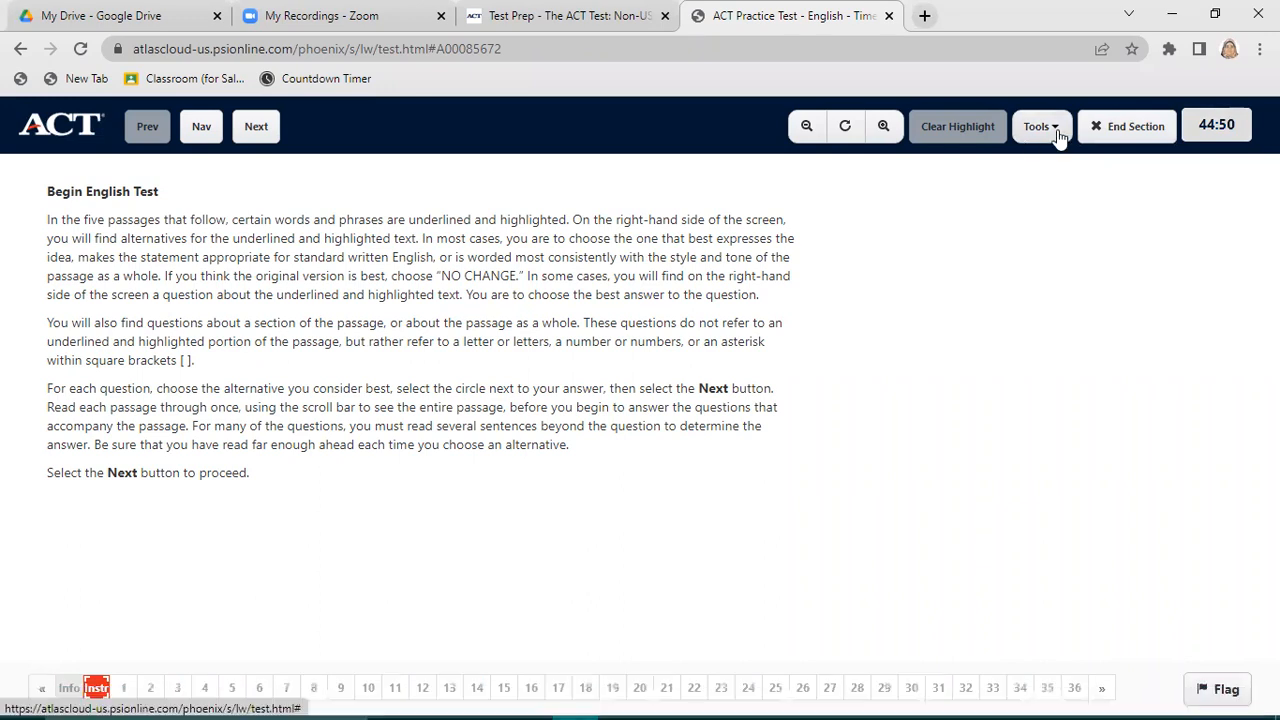
- Try the magnifier from the Tools menu and clear all highlighting
left_click(1040, 126)
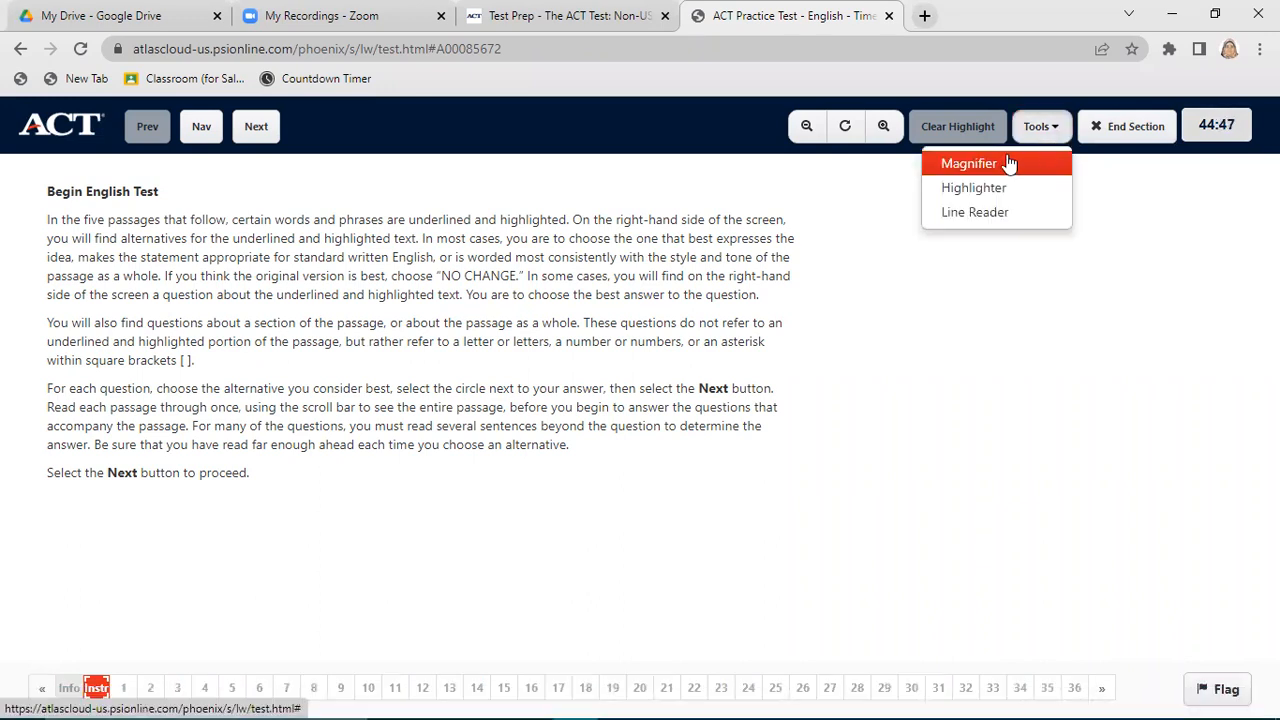
mouse_move(1003, 170)
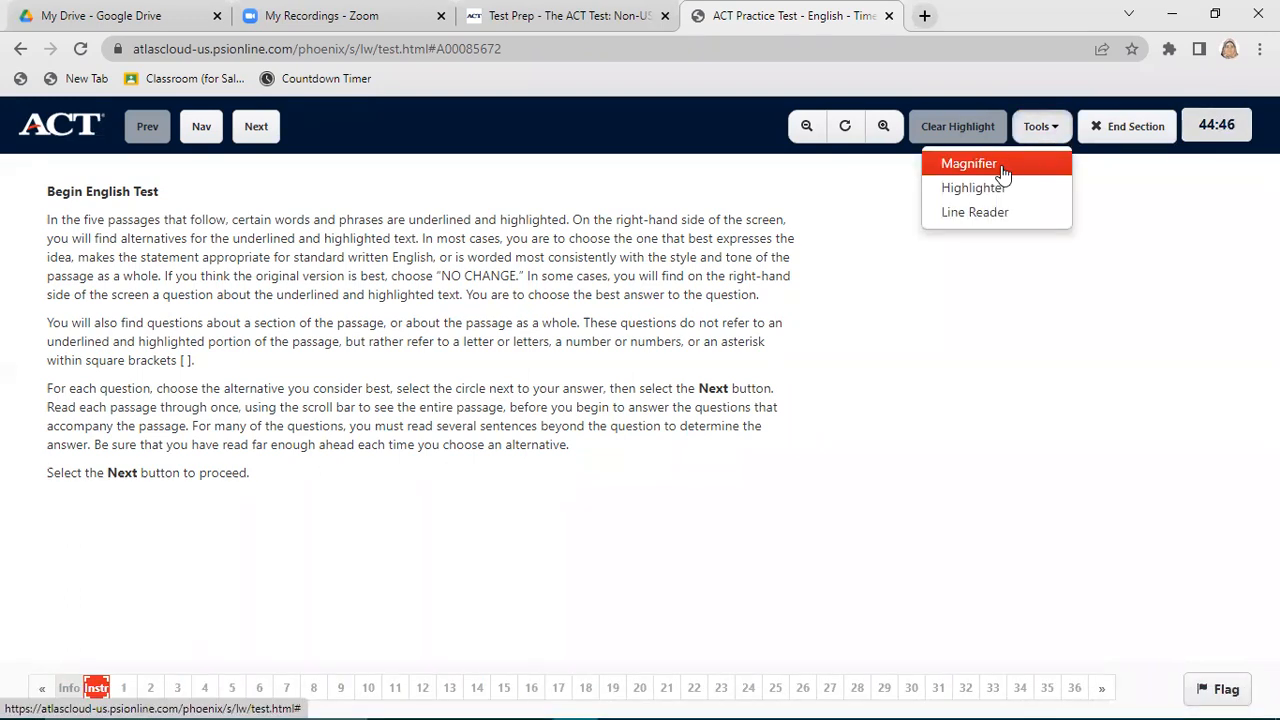
left_click(968, 163)
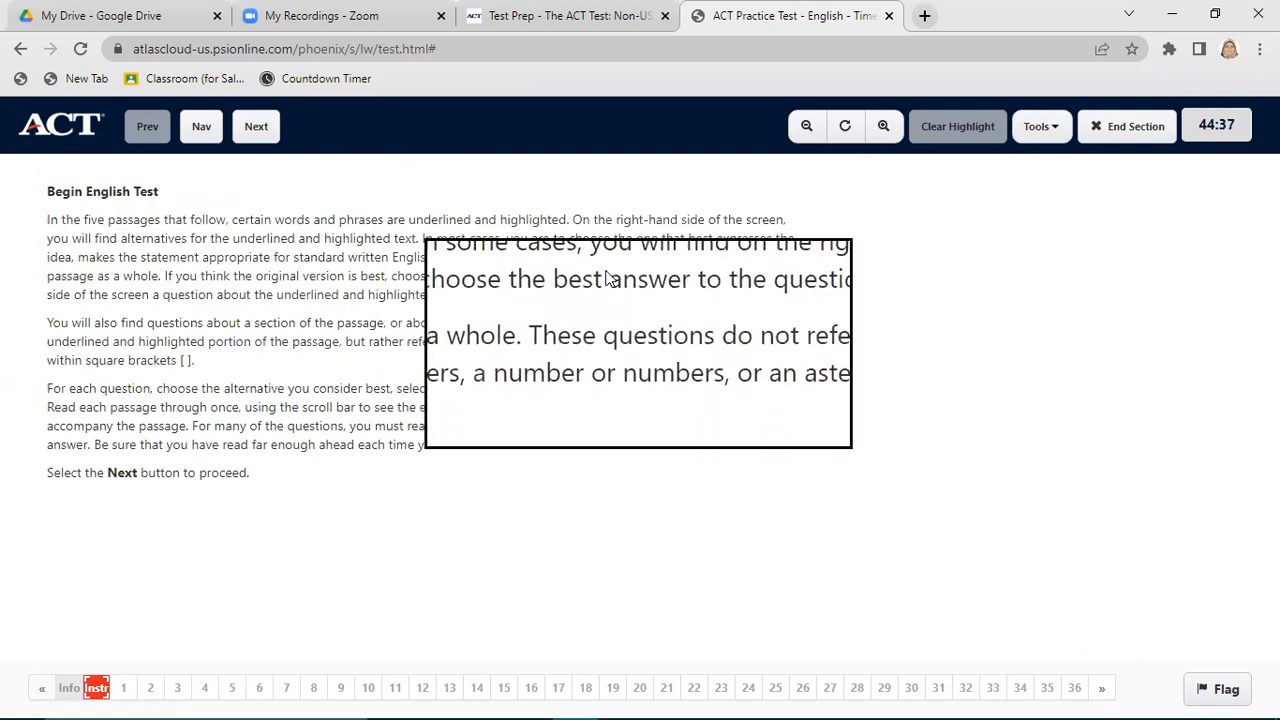
left_click(1040, 126)
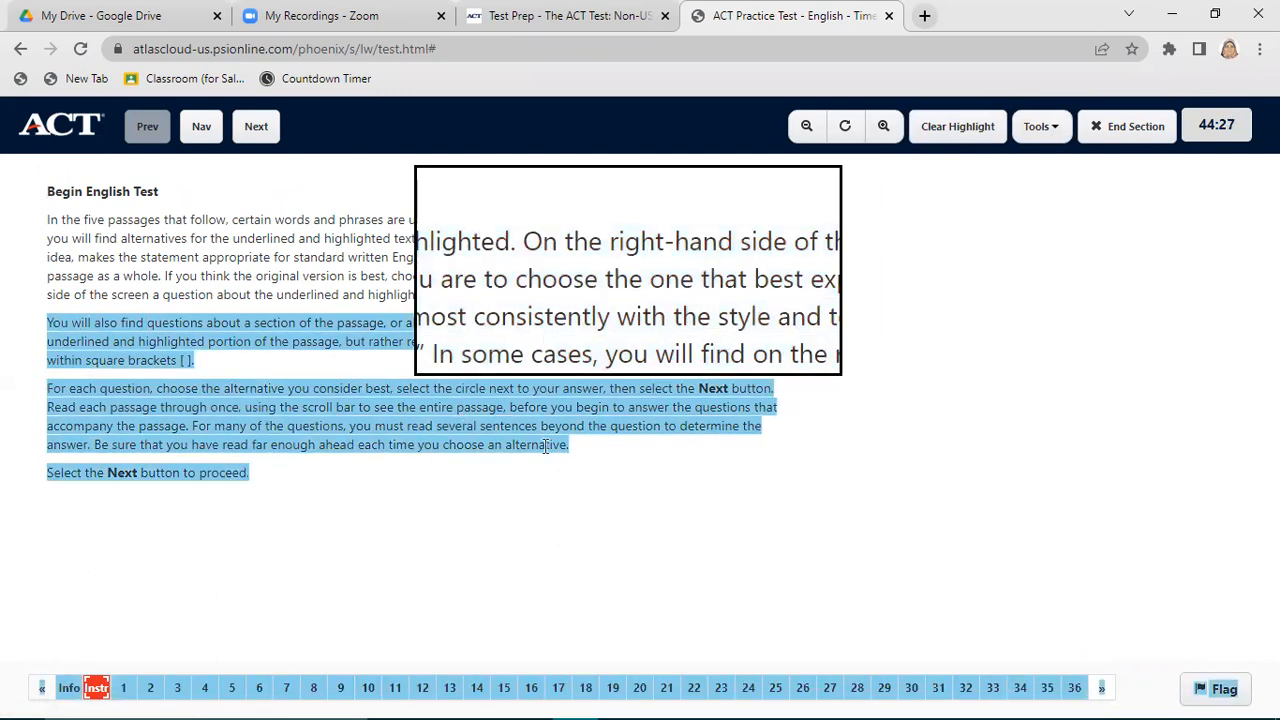
mouse_move(957, 126)
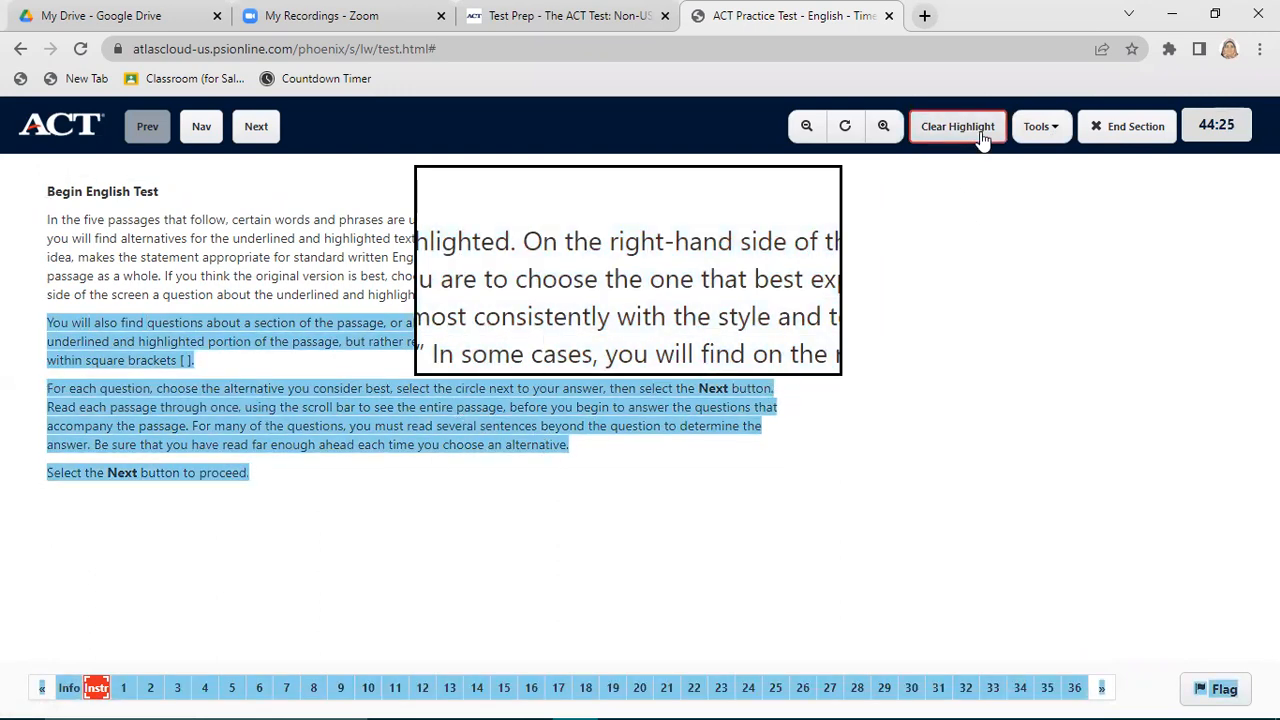
left_click(1040, 126)
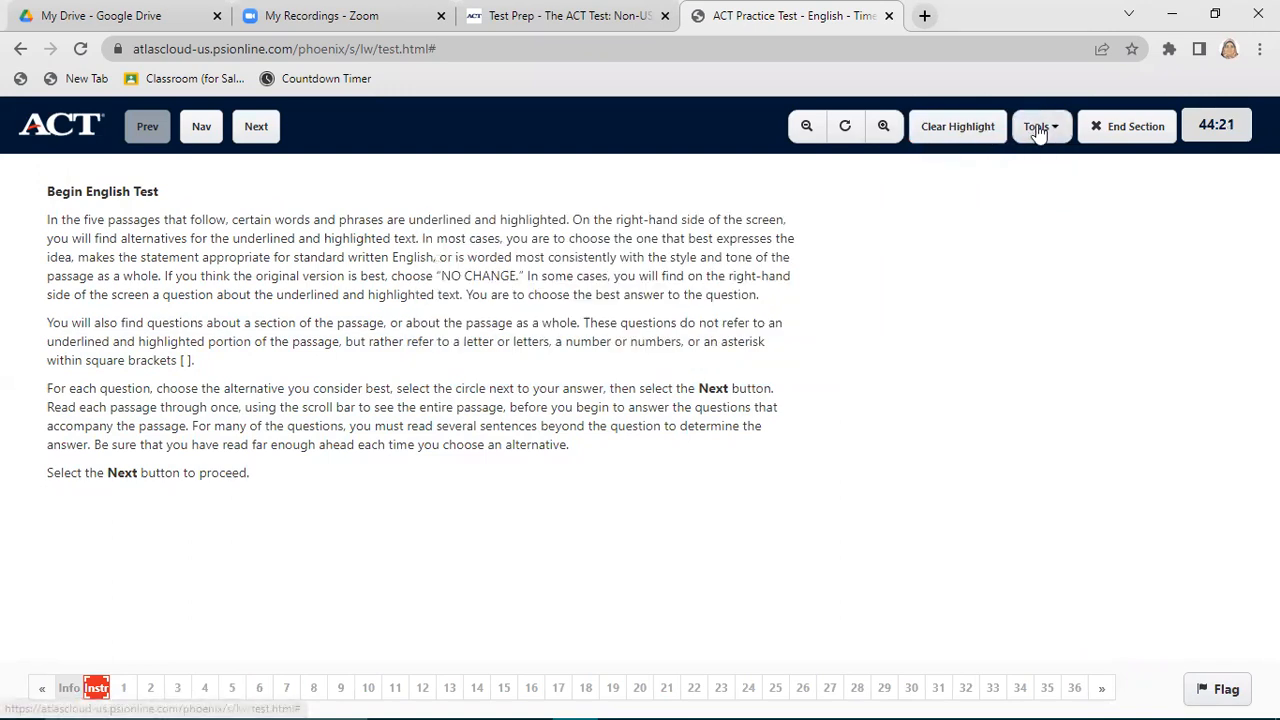
- Turn the line reader on and back off, then enlarge the test text
left_click(1040, 126)
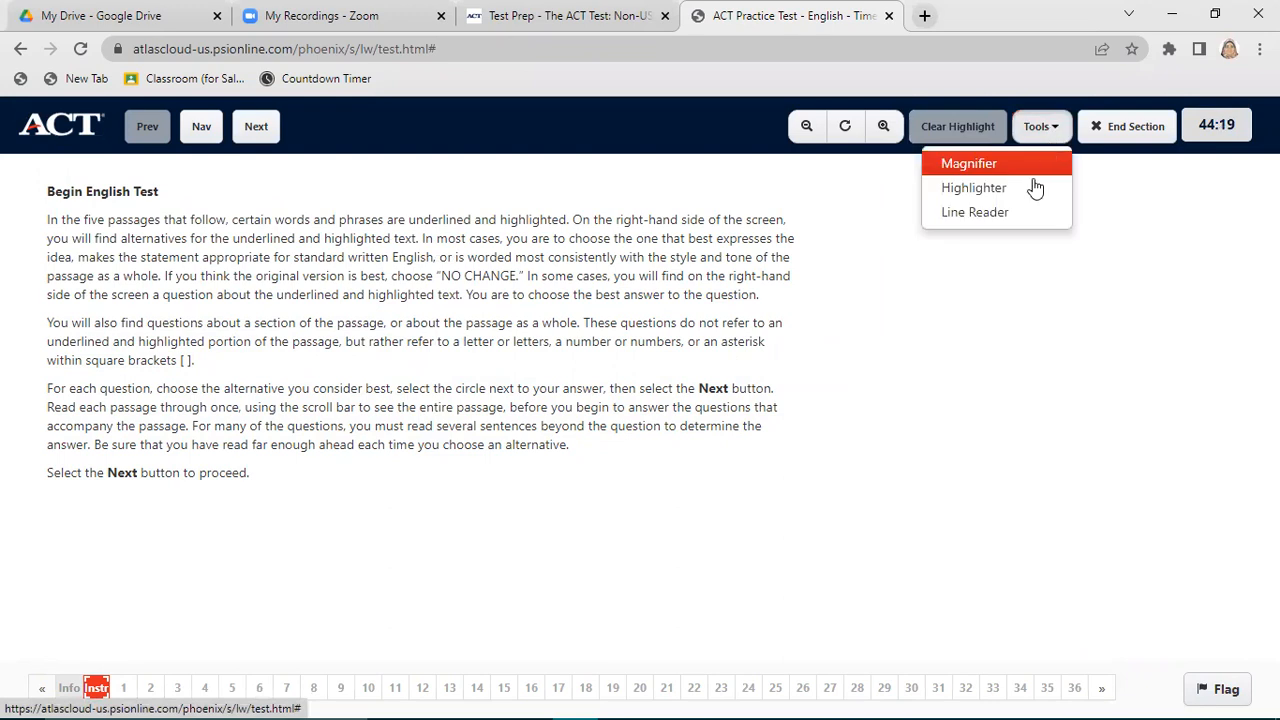
left_click(968, 163)
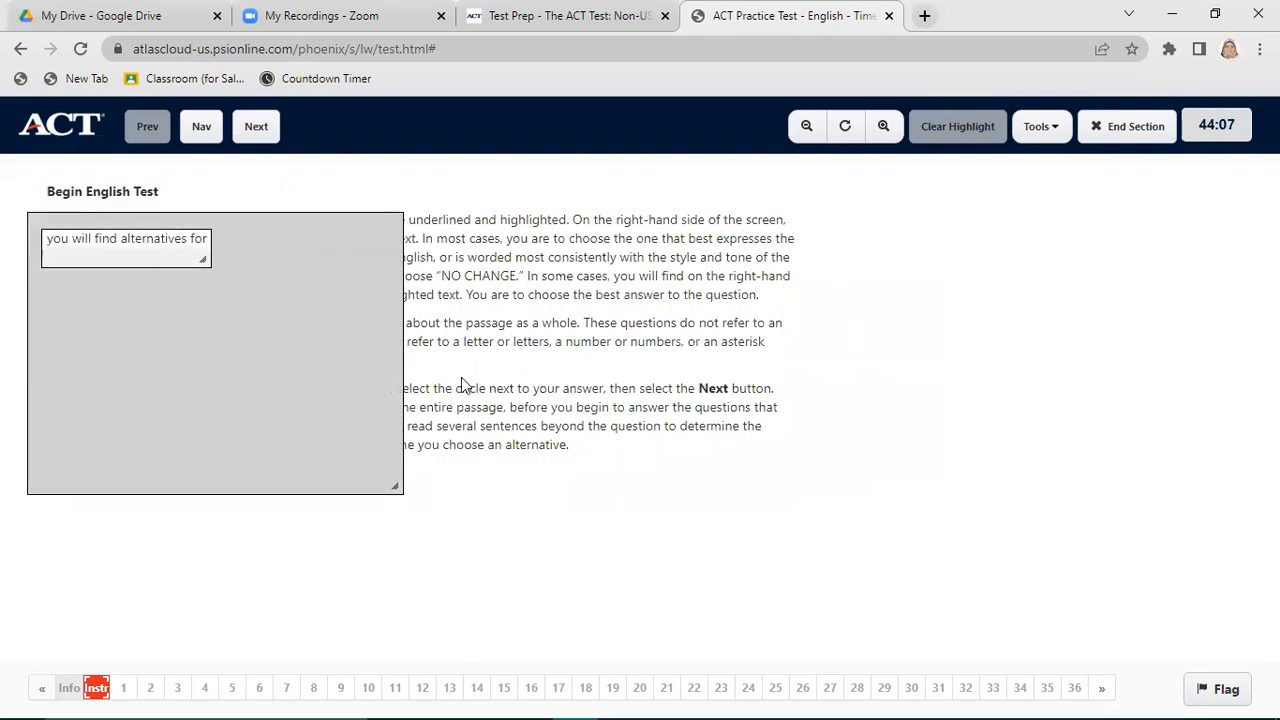
left_click(1039, 126)
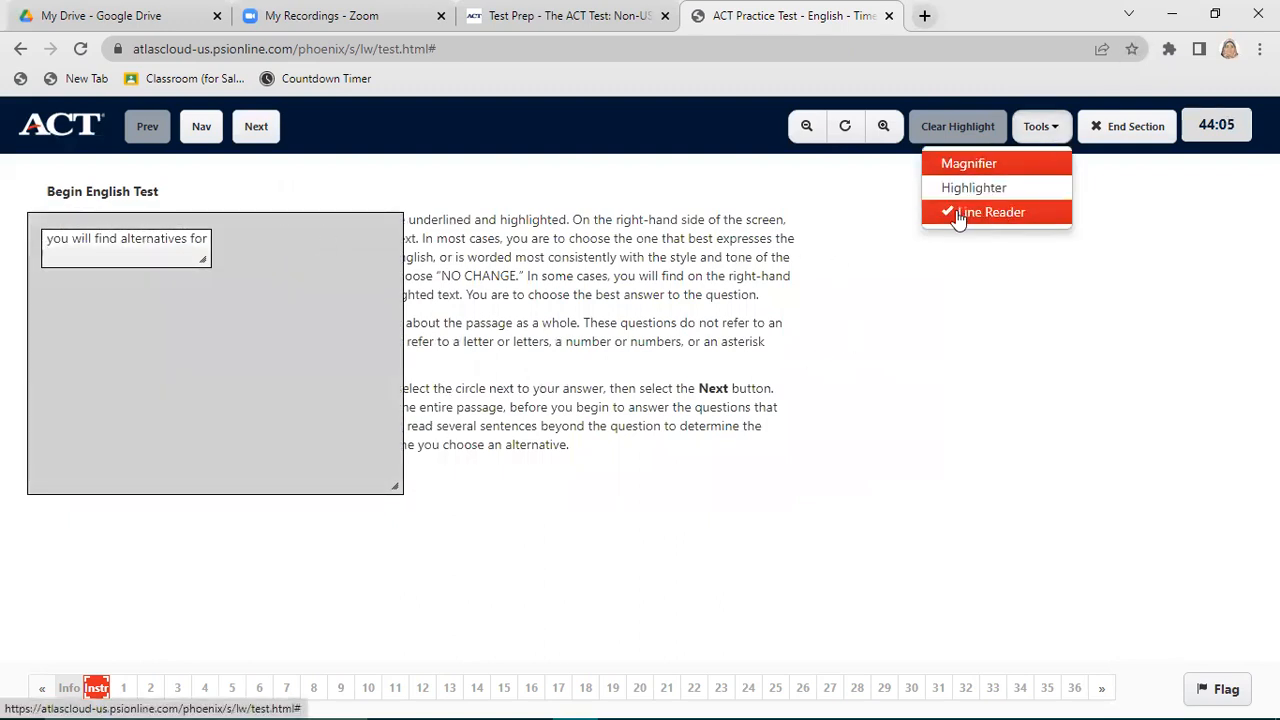
left_click(989, 212)
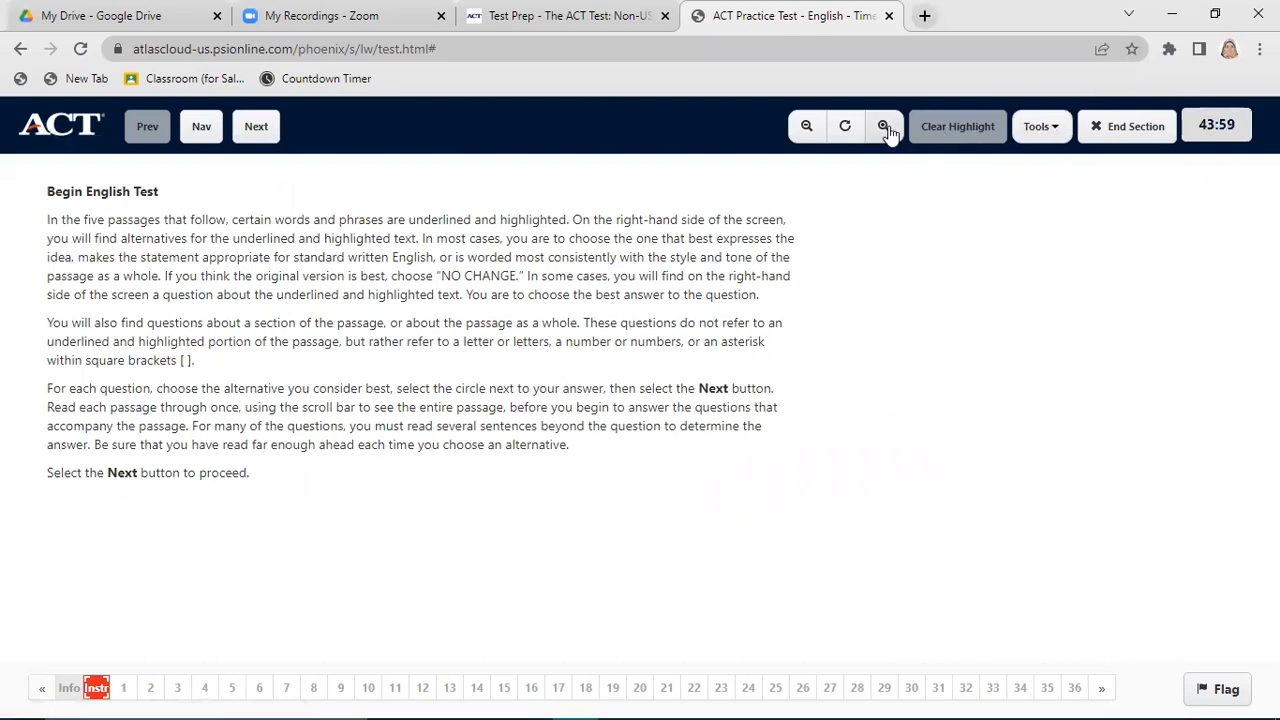
left_click(883, 125)
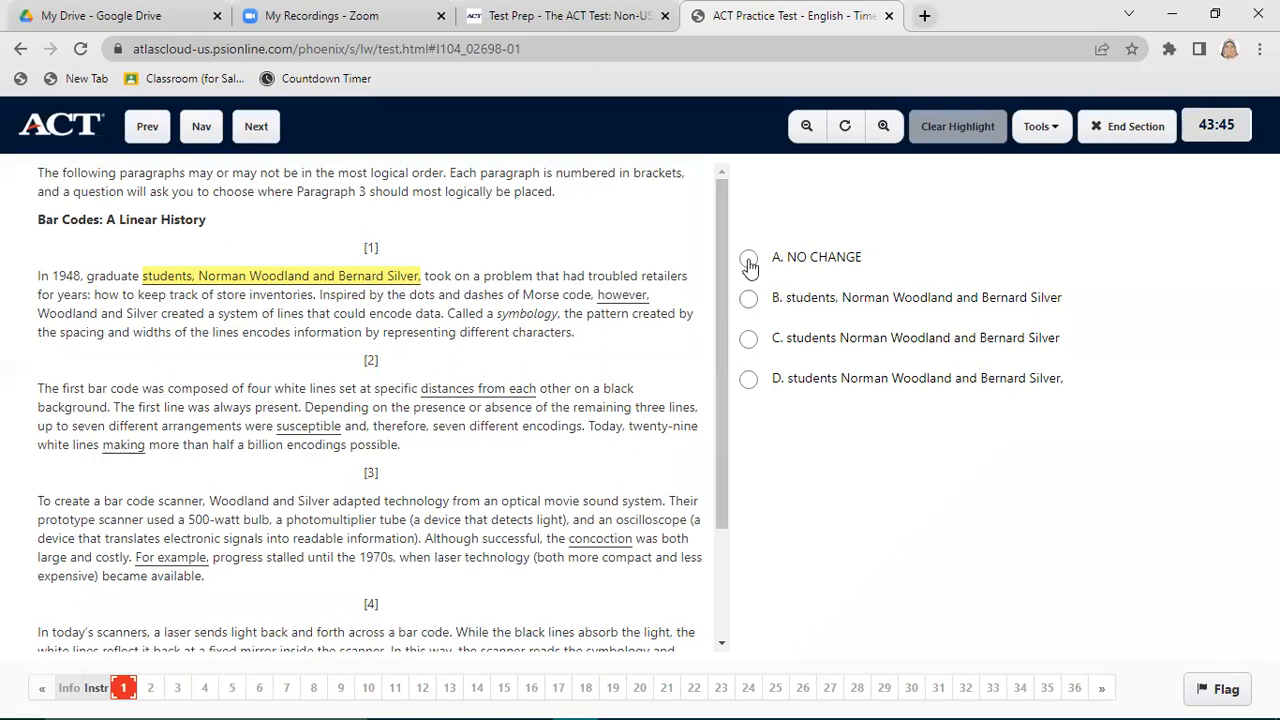
mouse_move(751, 411)
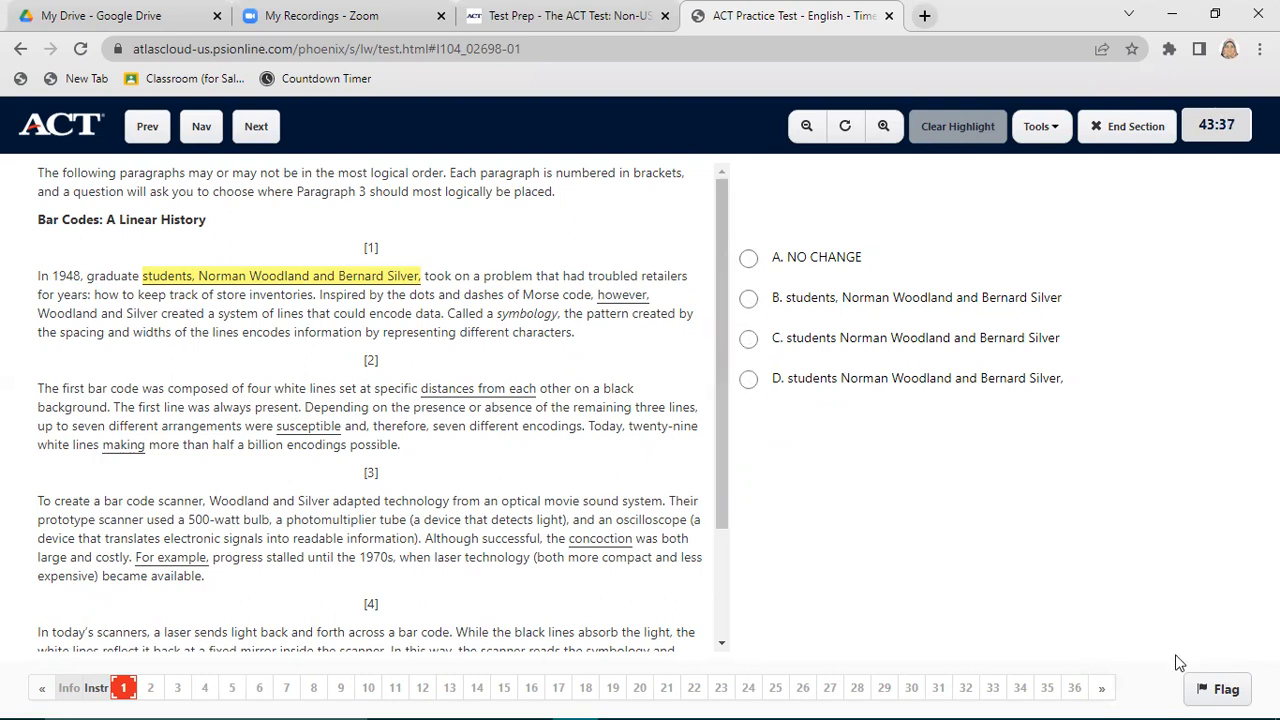
- Flag question 1, jump to question 5, then return to the instructions page
left_click(285, 687)
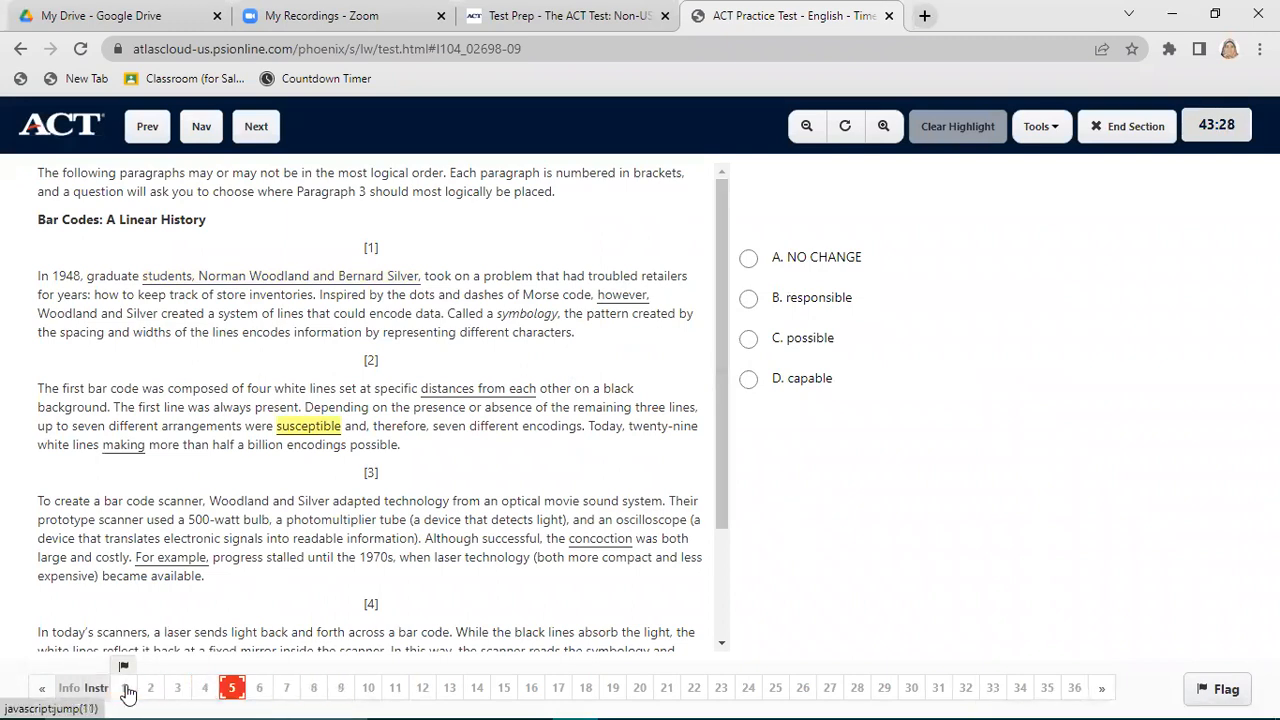
left_click(313, 688)
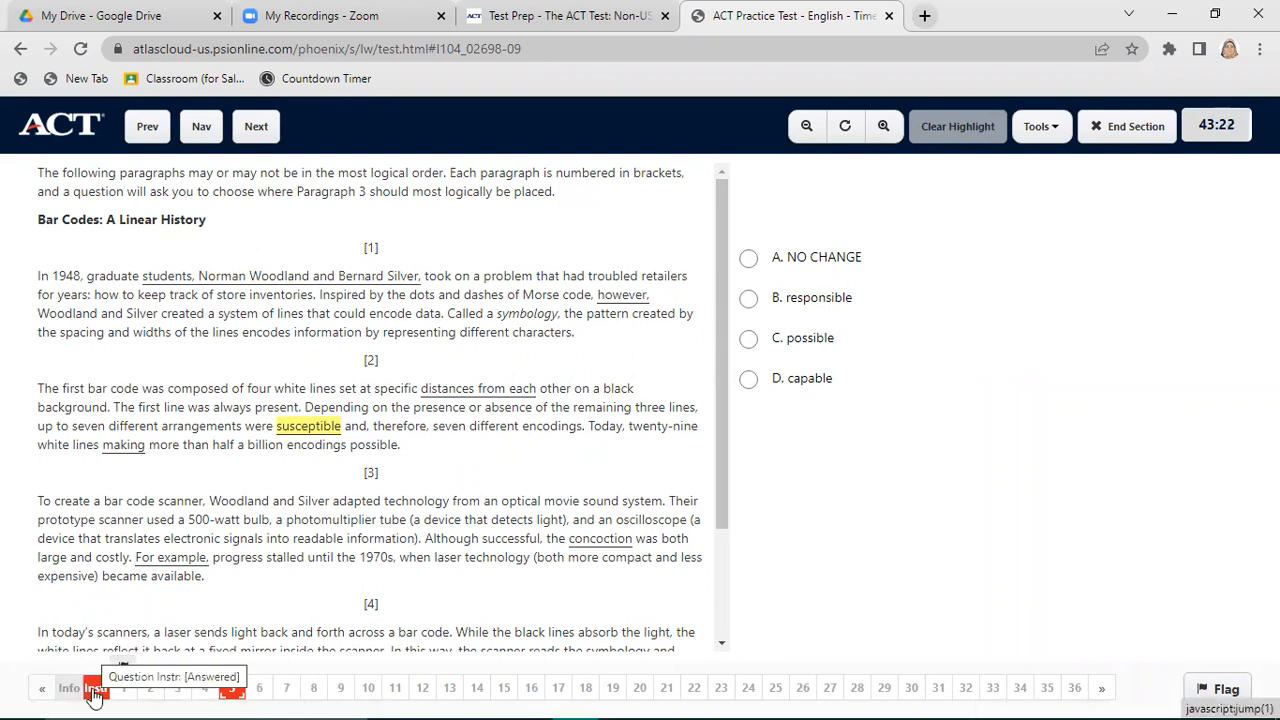
left_click(95, 688)
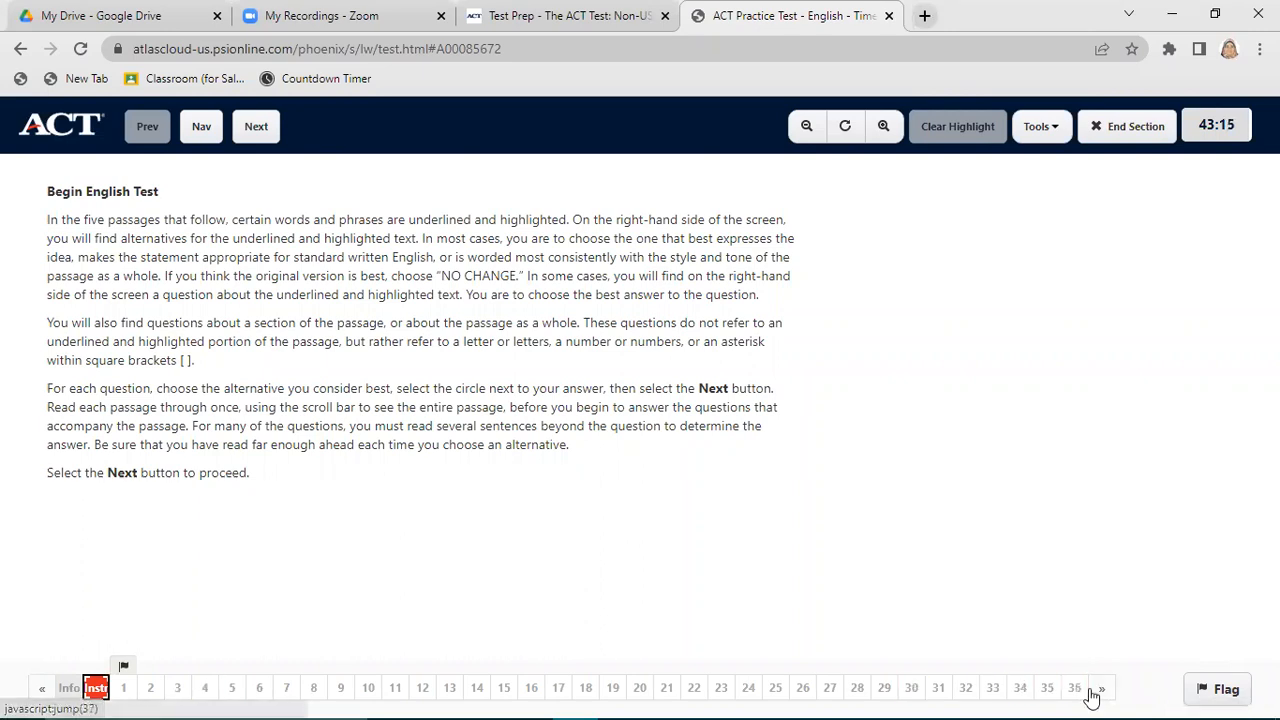
- Page through later question numbers, return to question 1, and open Nav
left_click(1101, 689)
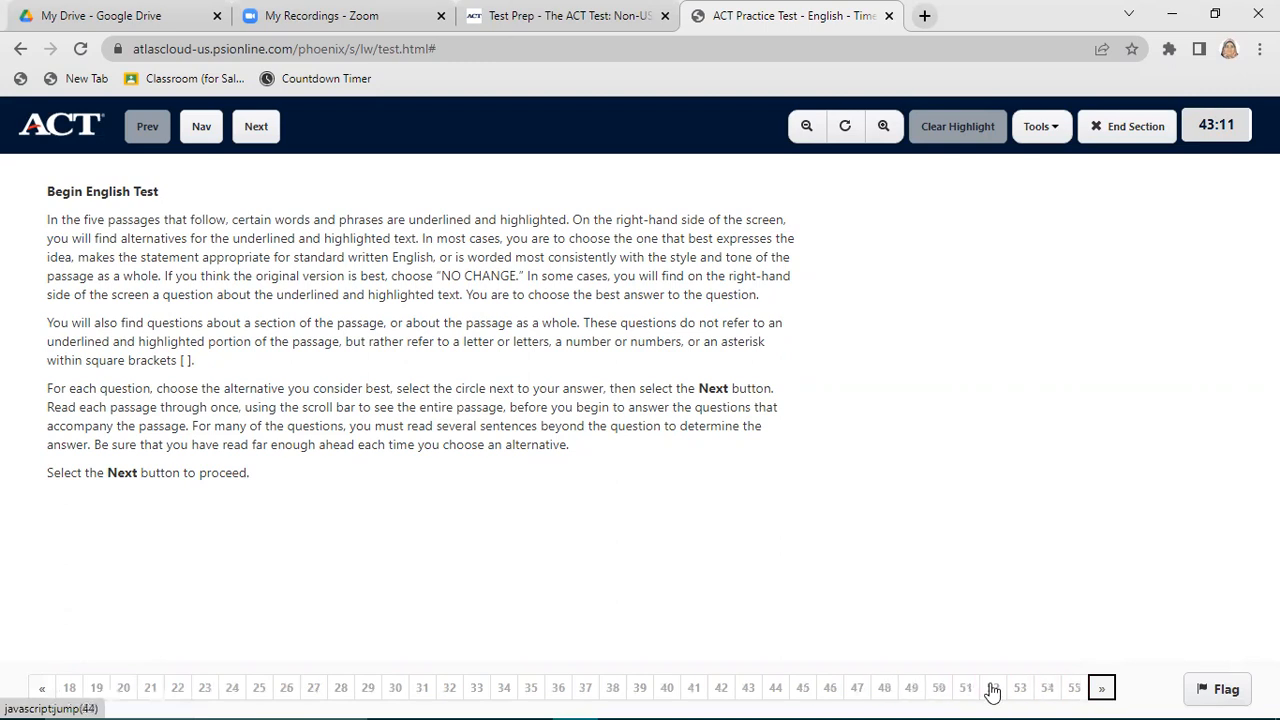
left_click(42, 688)
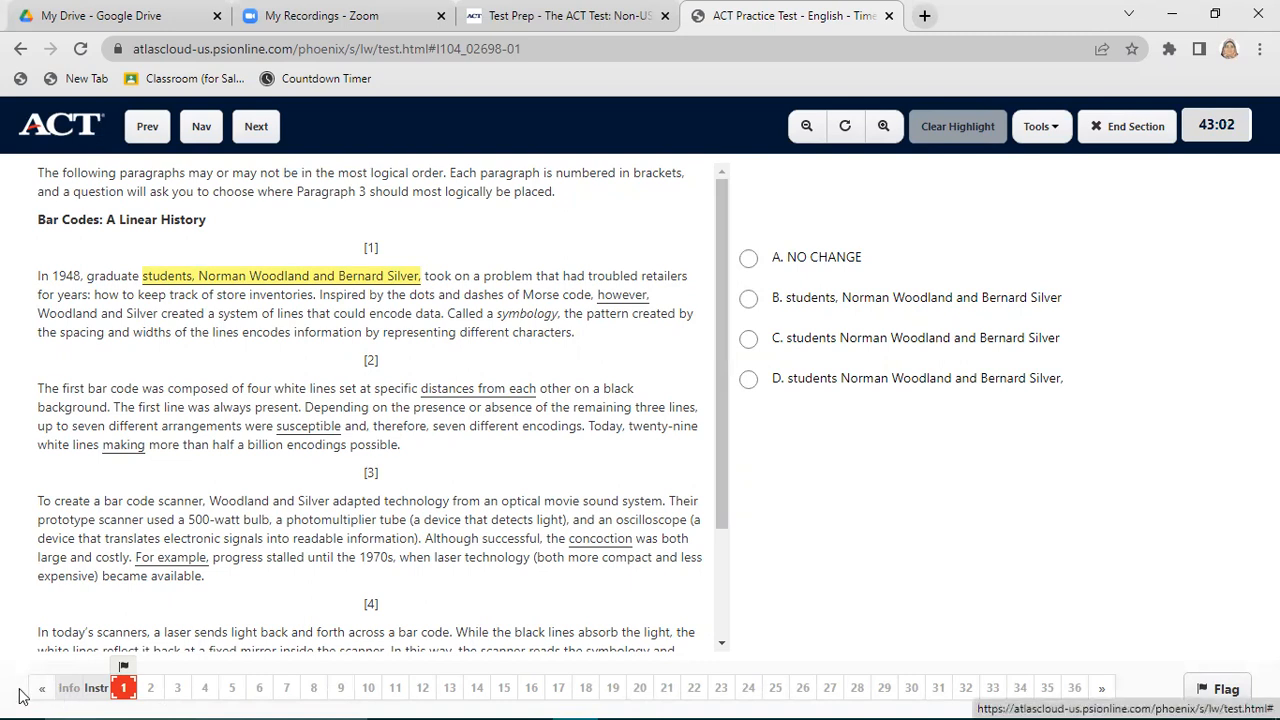
left_click(200, 126)
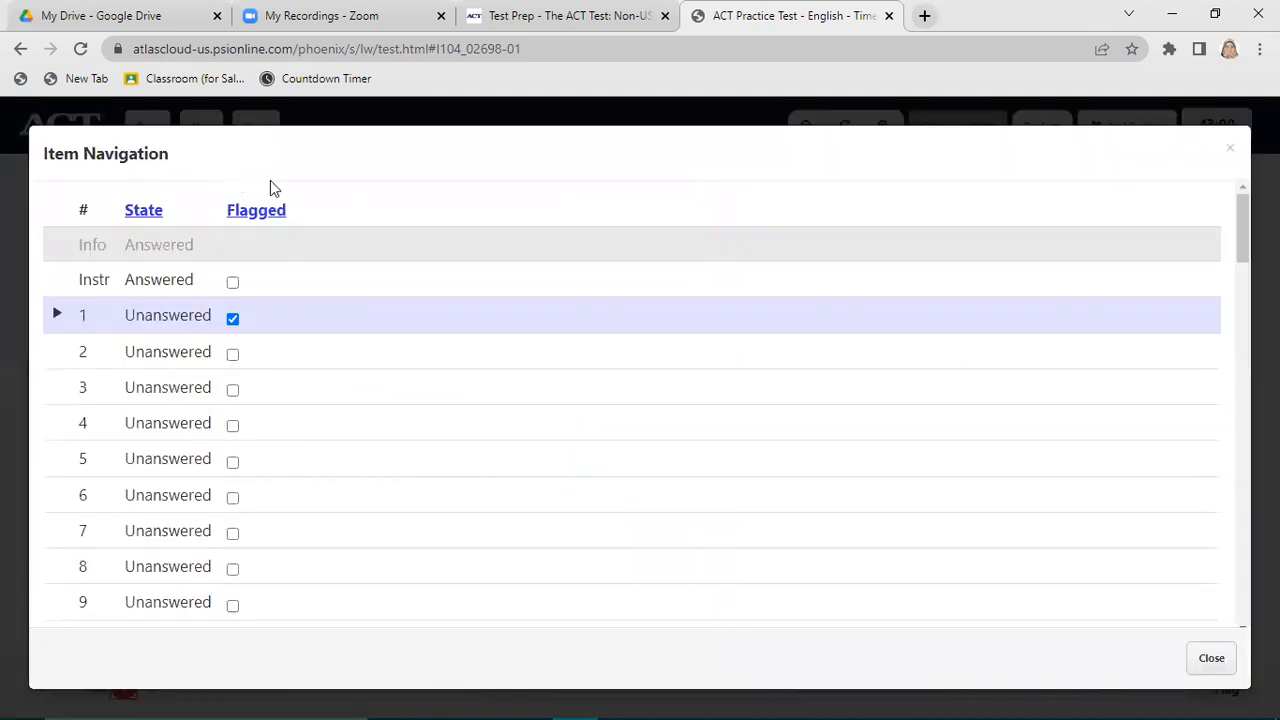
mouse_move(177, 385)
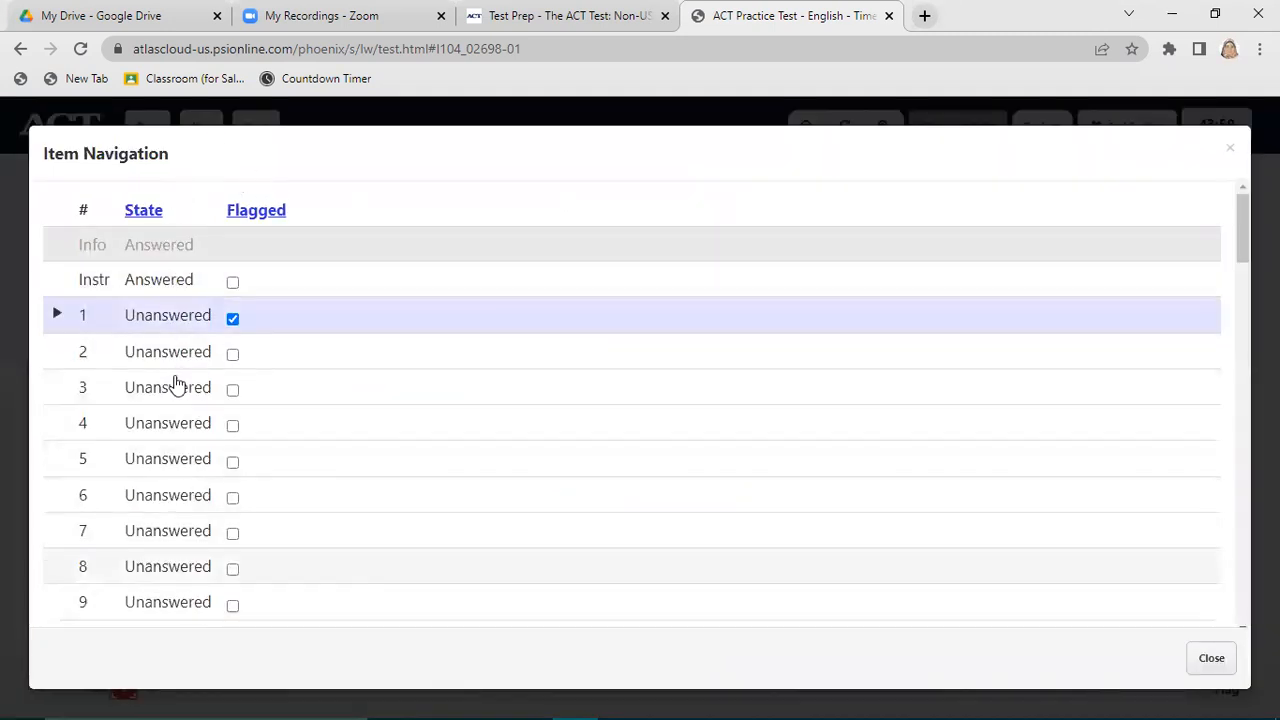
mouse_move(256, 210)
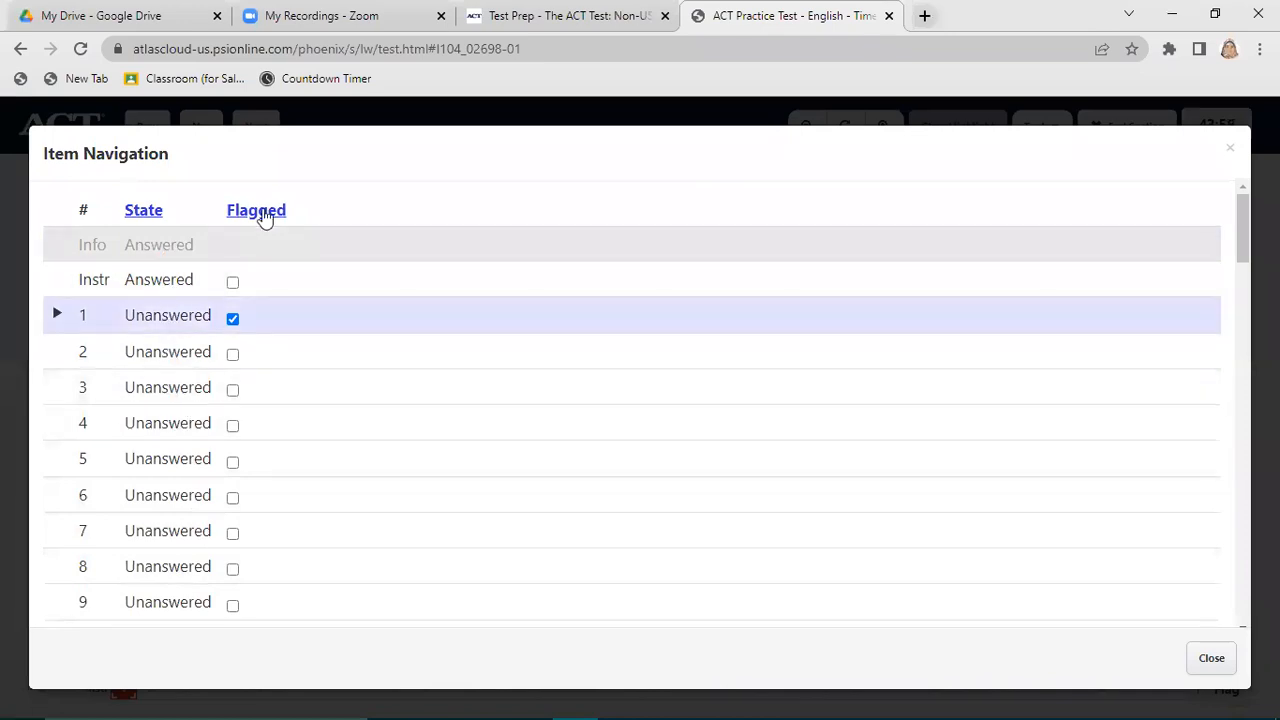
mouse_move(227, 567)
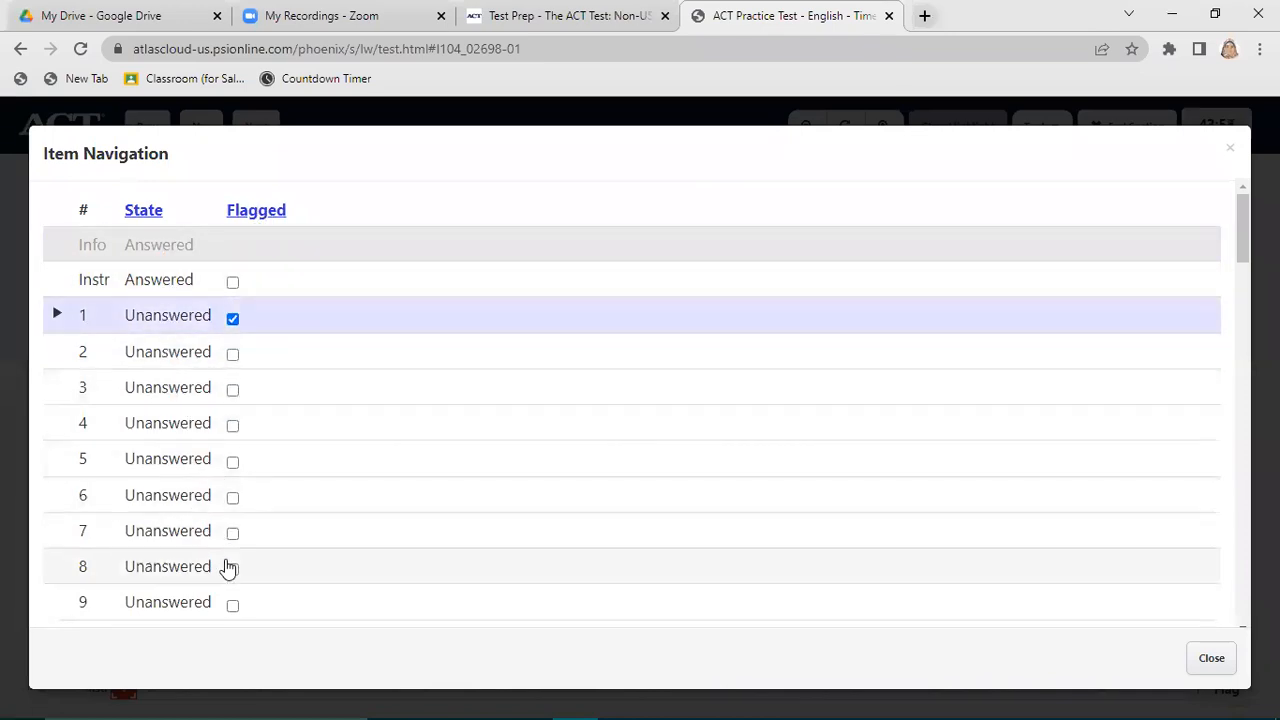
mouse_move(167, 531)
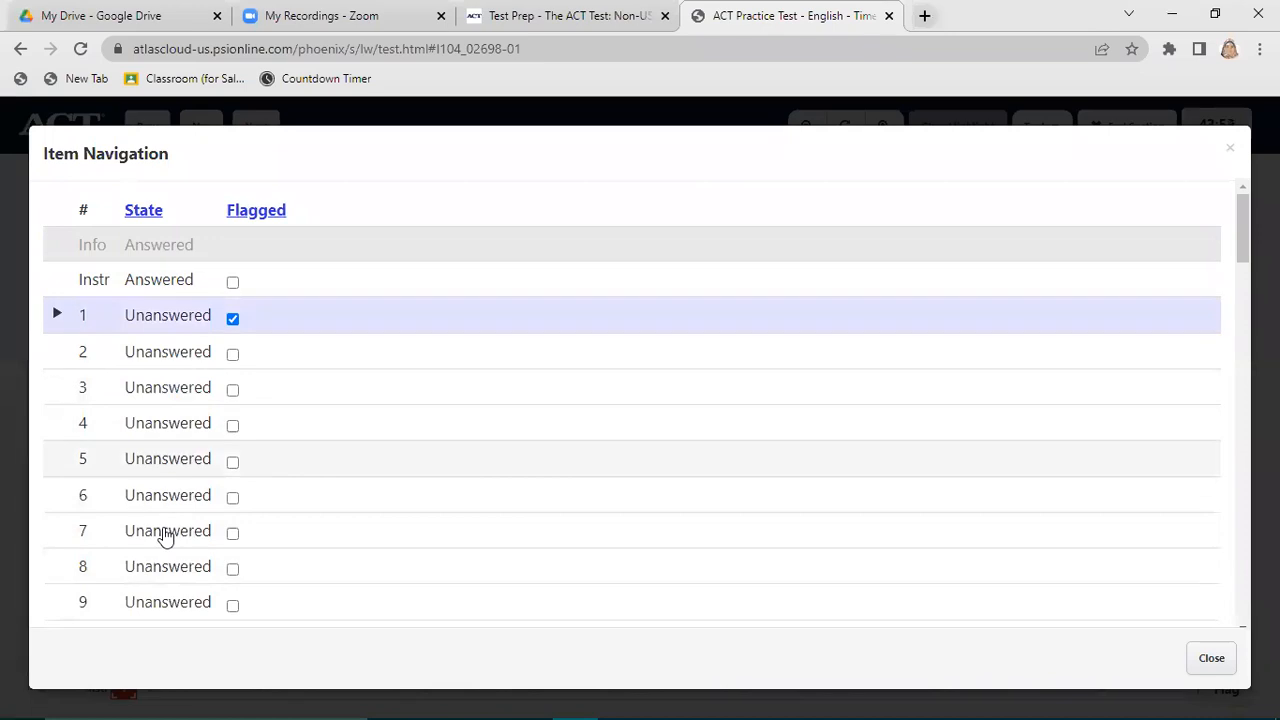
- Close Item Navigation after reviewing states, back on flagged question 1
left_click(1211, 658)
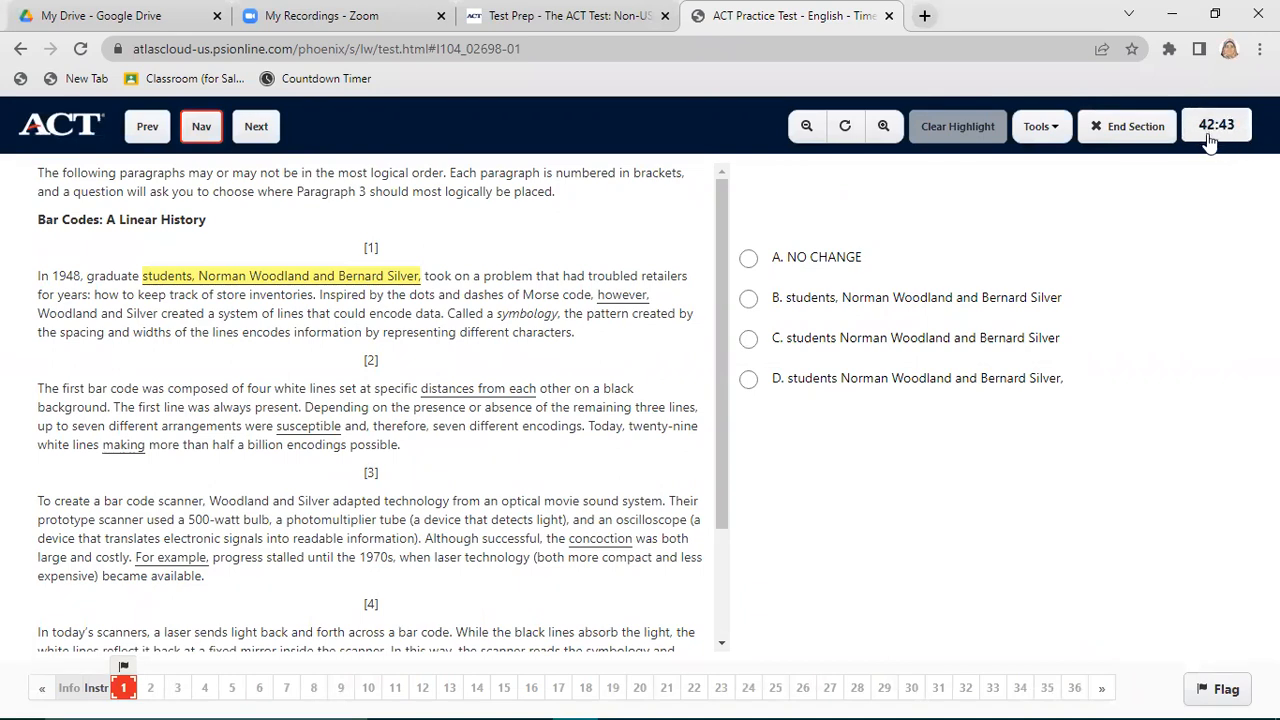
mouse_move(478, 183)
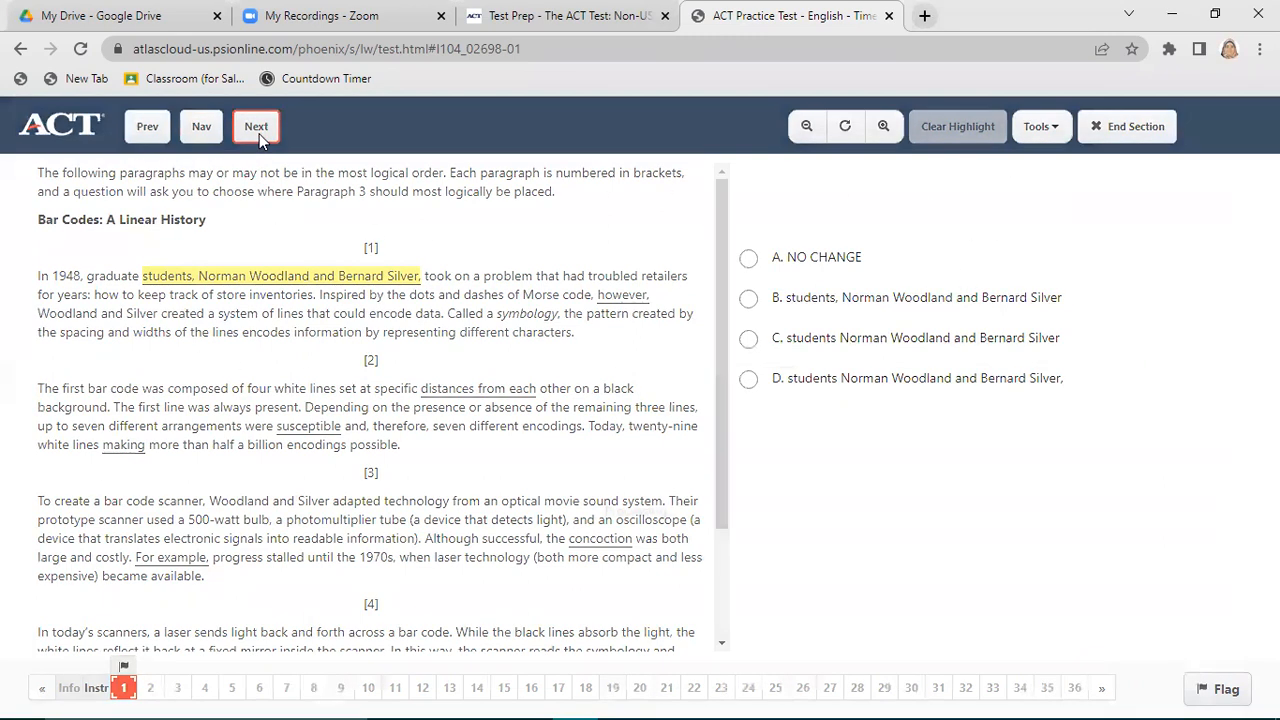
- Move to question 2, then request End Section
left_click(256, 126)
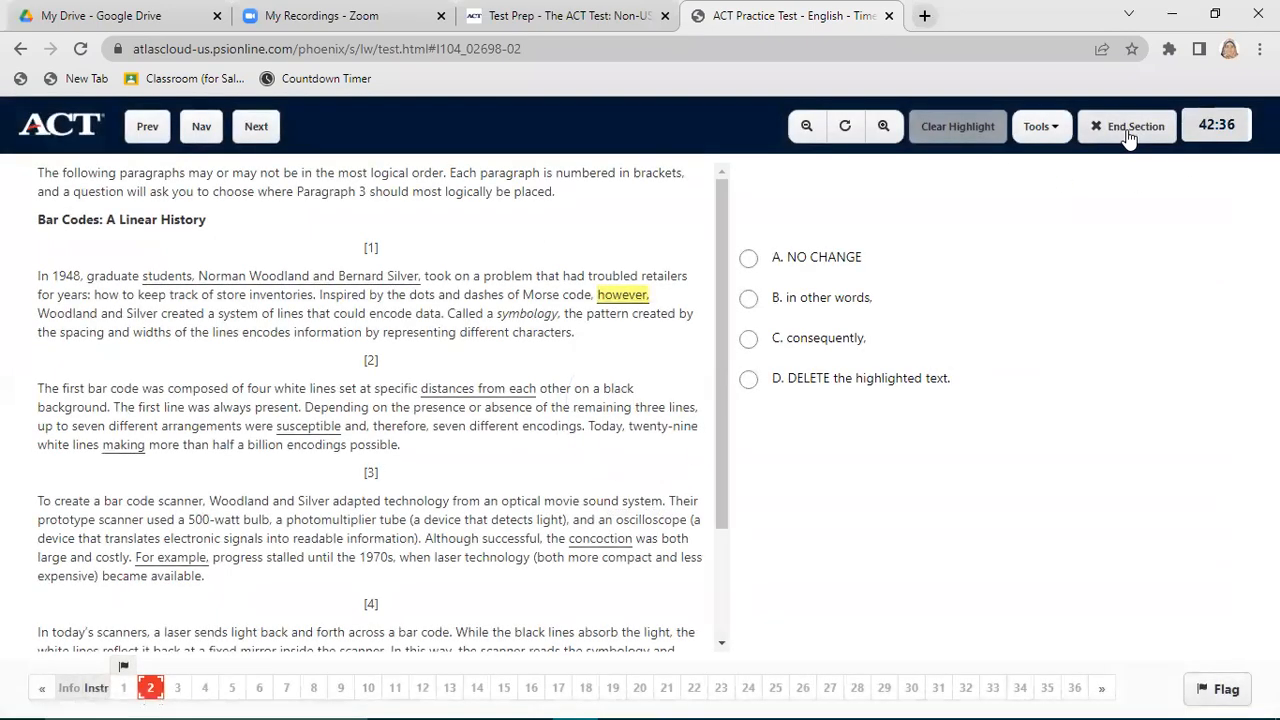
mouse_move(1233, 140)
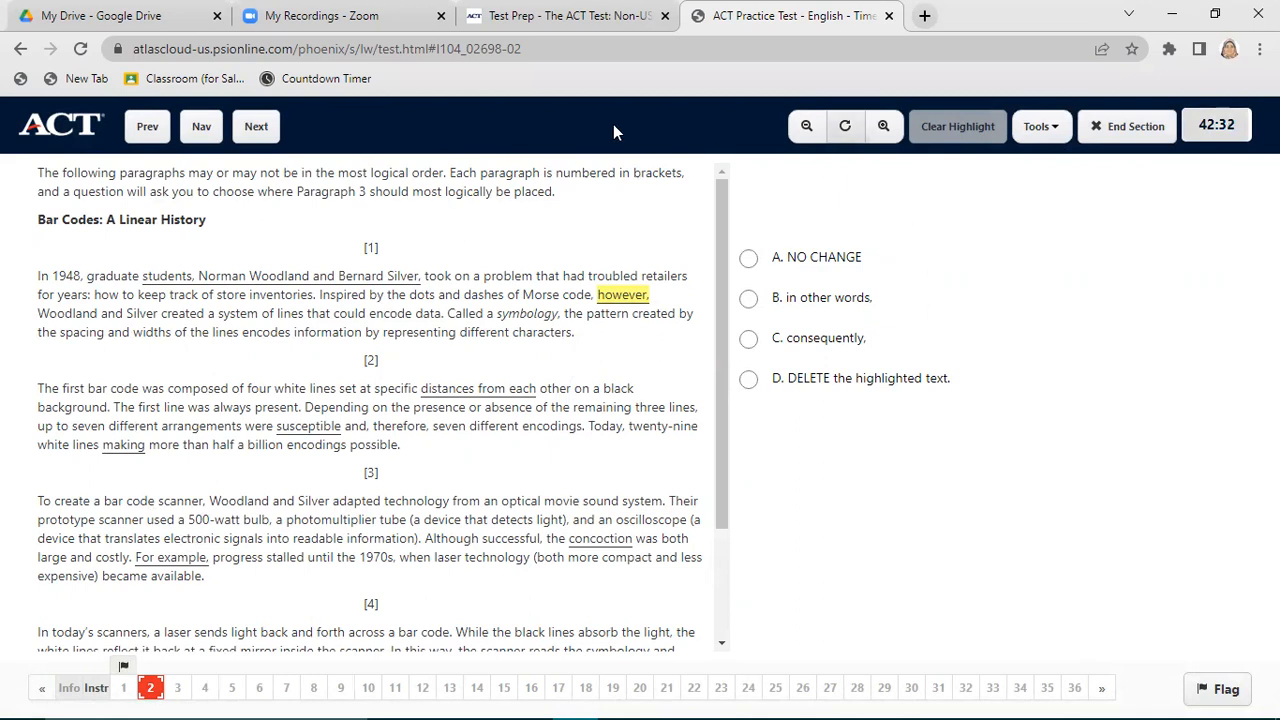
mouse_move(1127, 126)
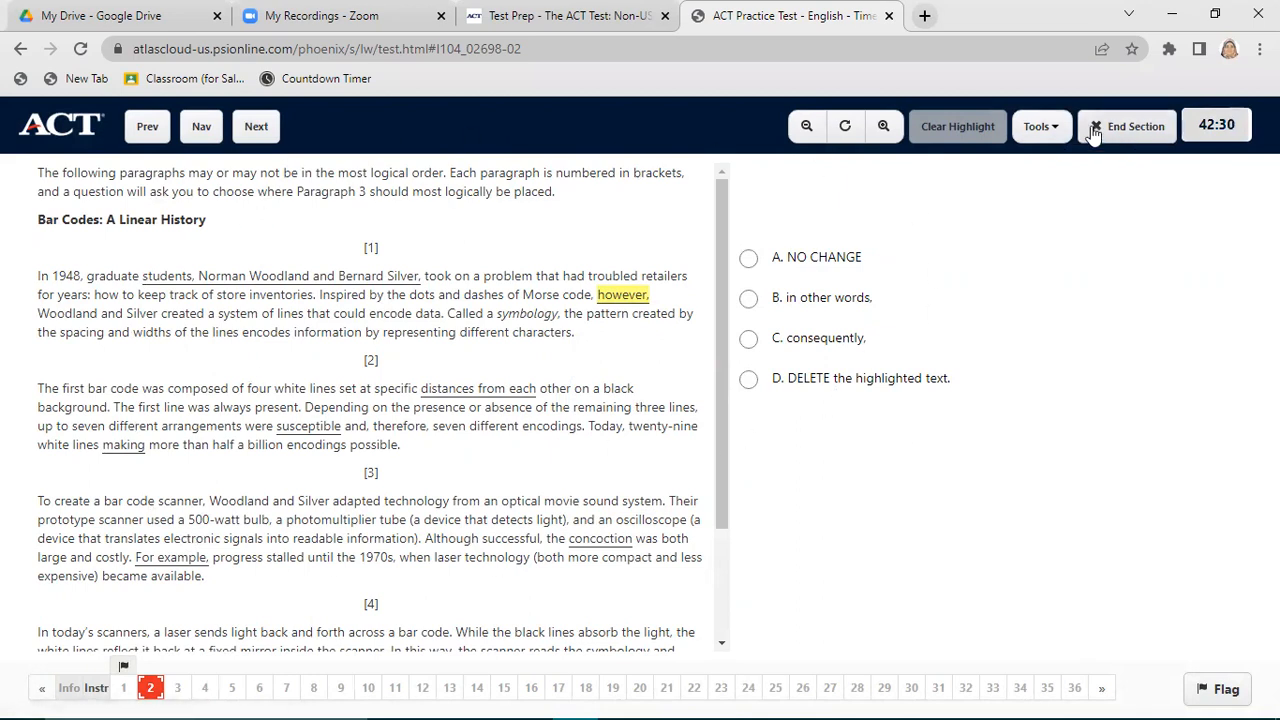
left_click(1126, 126)
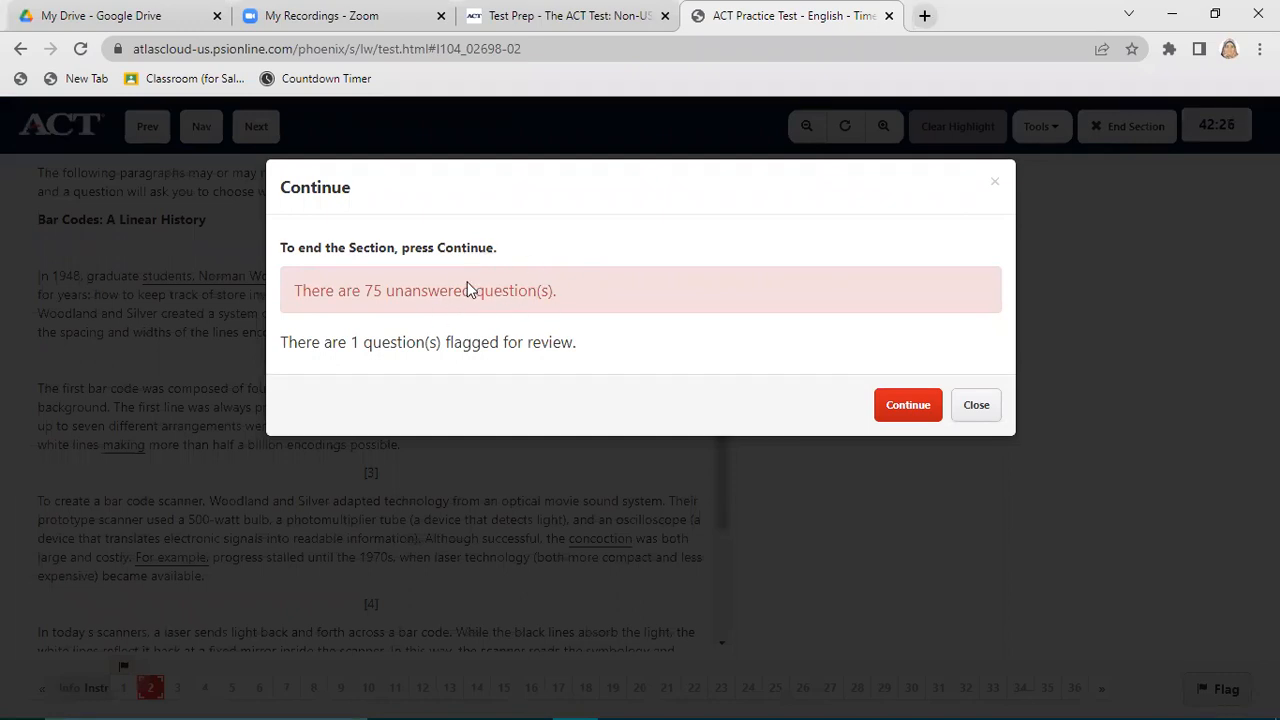
mouse_move(408, 336)
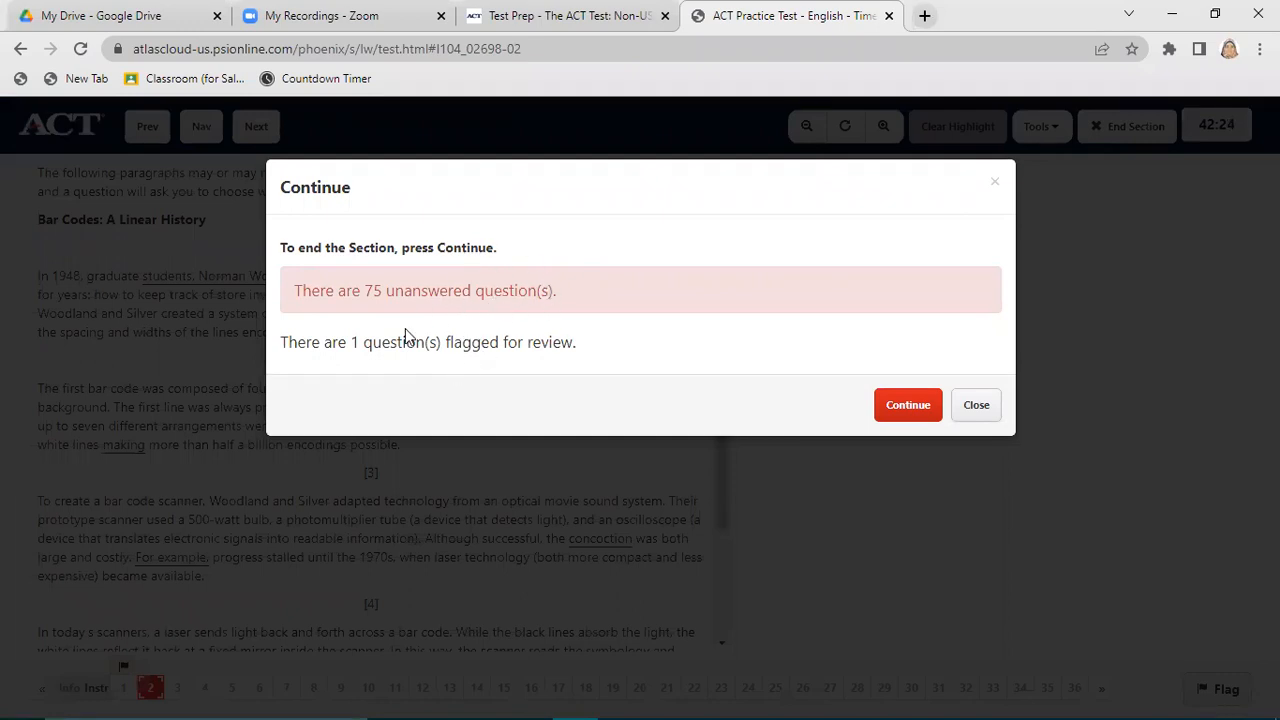
mouse_move(473, 333)
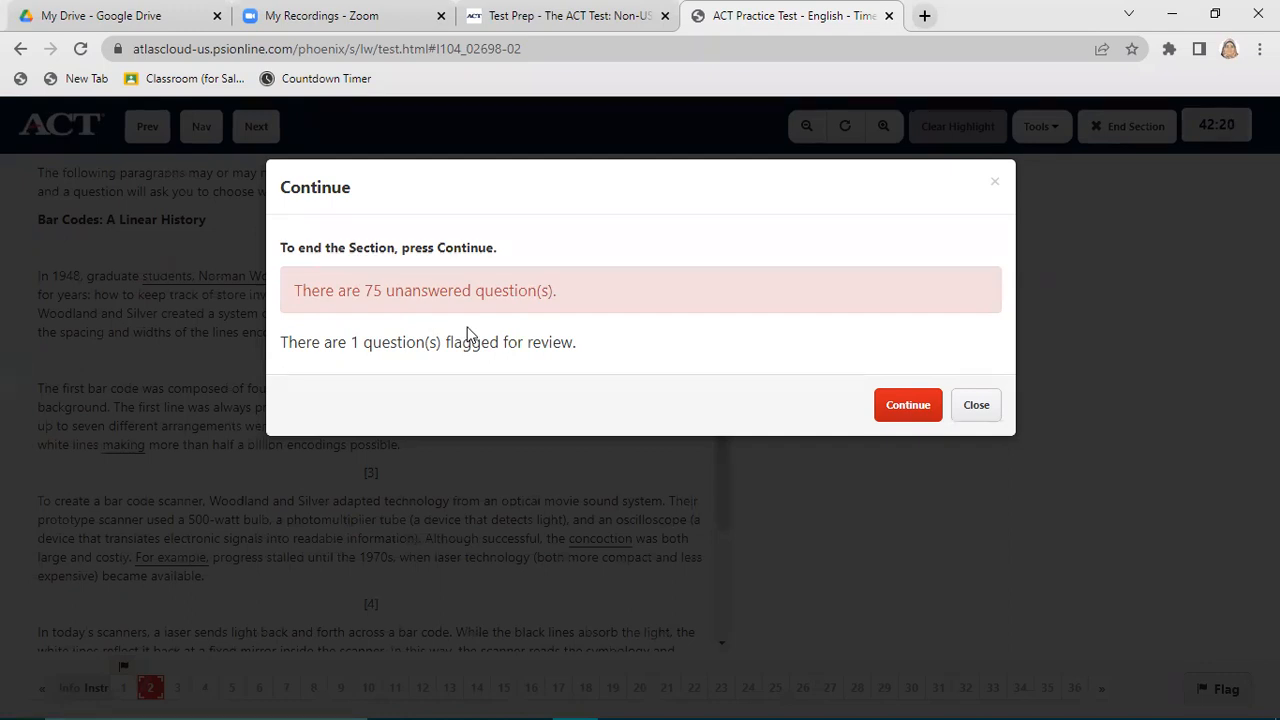
mouse_move(452, 316)
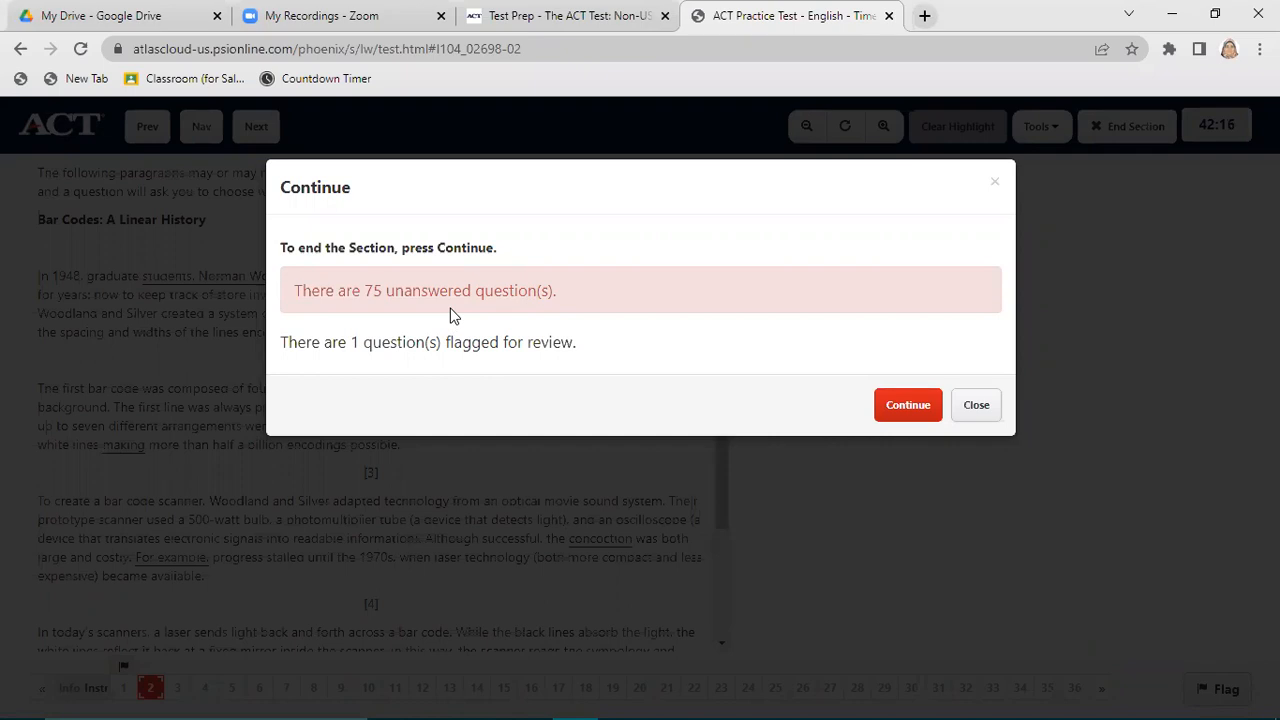
- Confirm Continue despite 75 unanswered and 1 flagged question
left_click(975, 404)
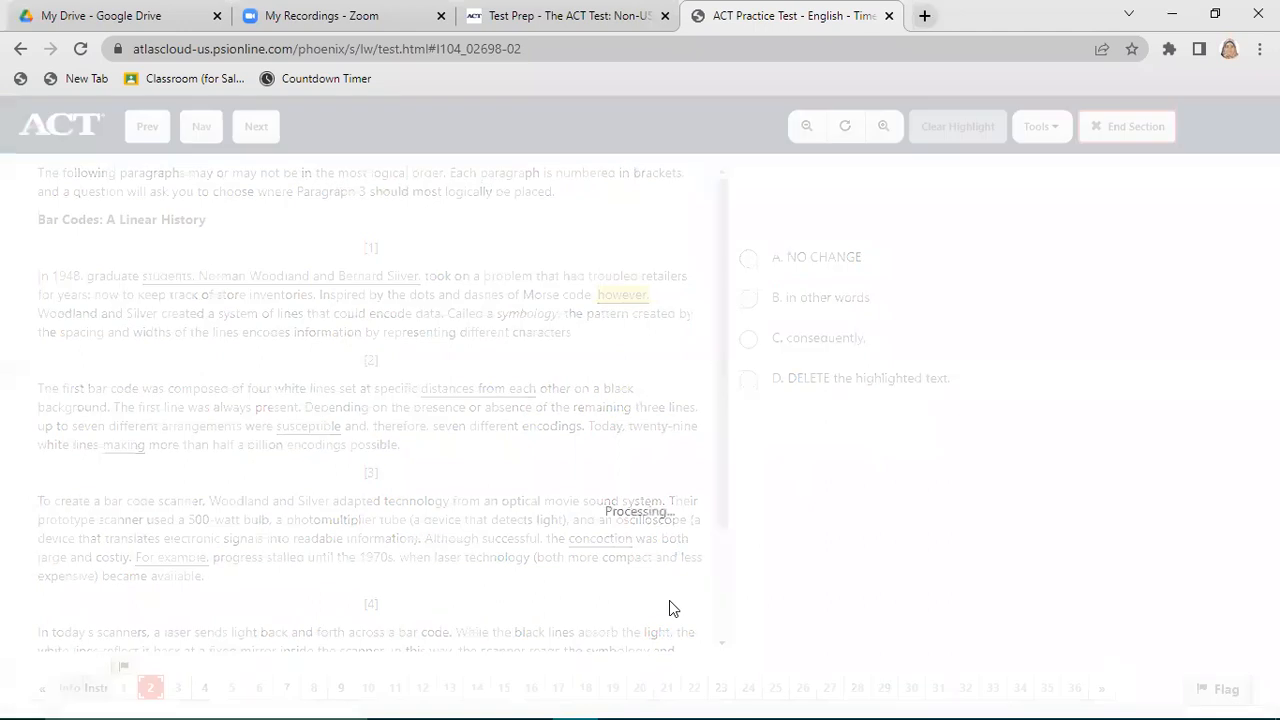